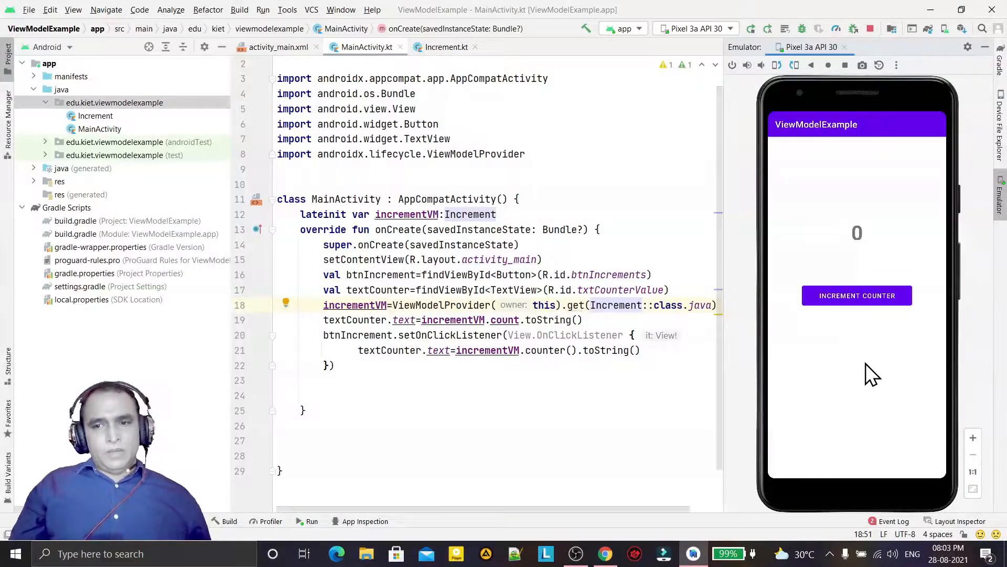
mouse_move(889, 367)
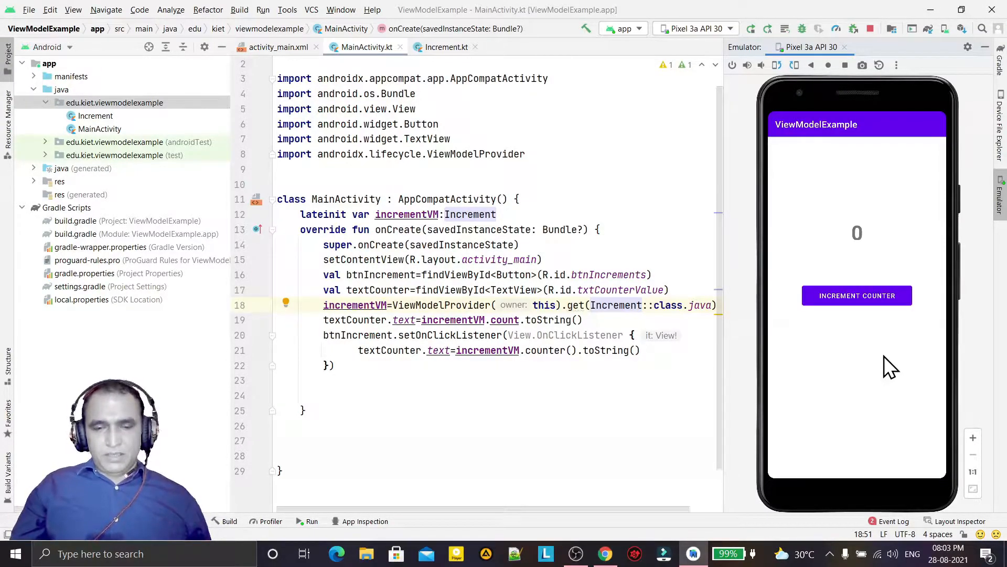
mouse_move(975, 270)
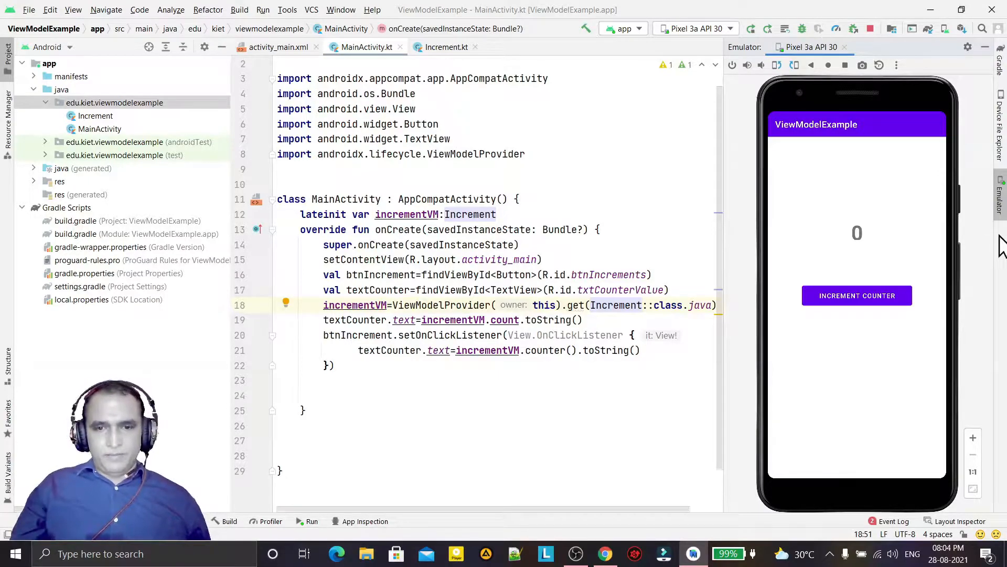
mouse_move(910, 236)
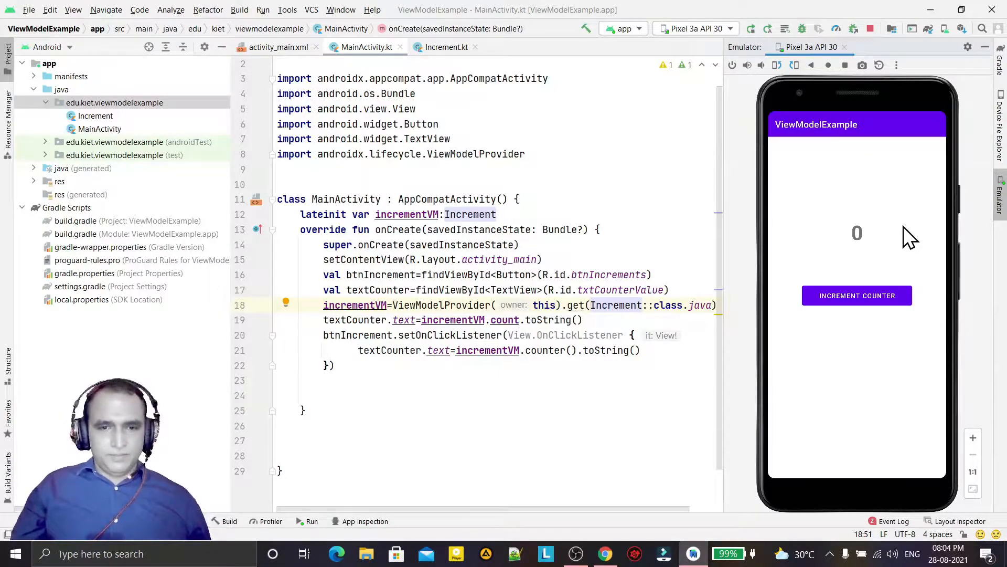
mouse_move(848, 219)
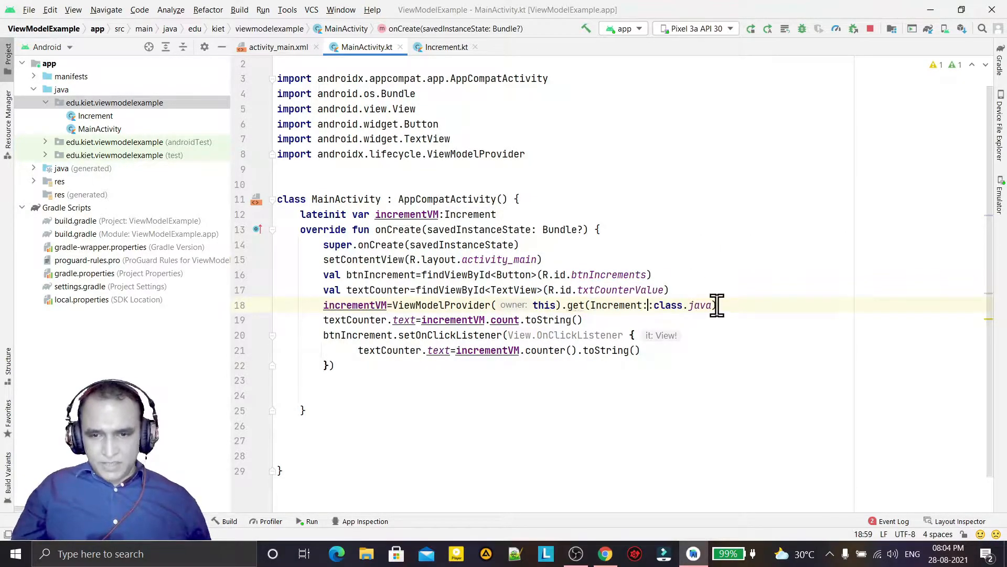
Step: Review the Increment provider argument in MainActivity and settle on the Increment class file
double_click(649, 304)
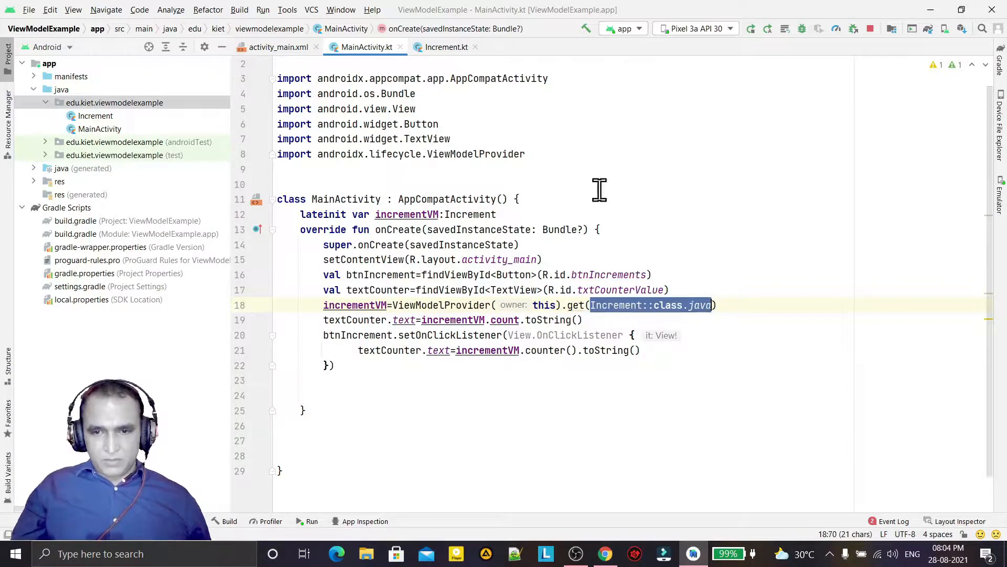
left_click(445, 47)
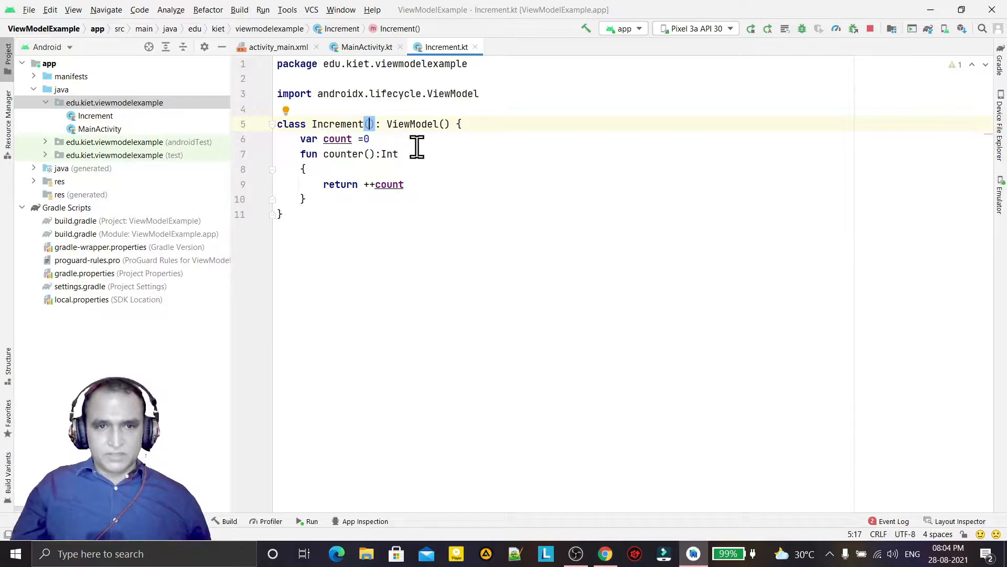
left_click(366, 47)
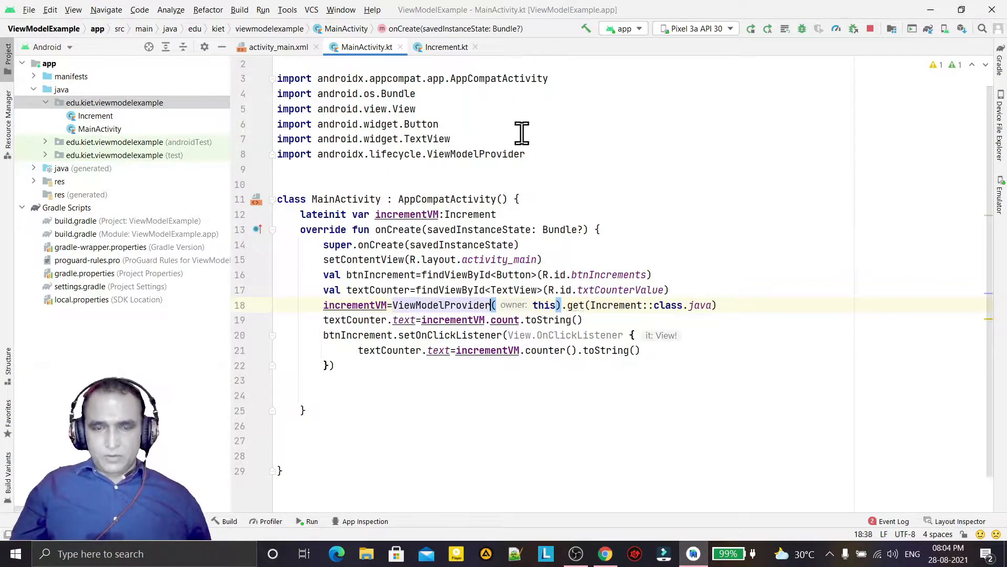
left_click(446, 47)
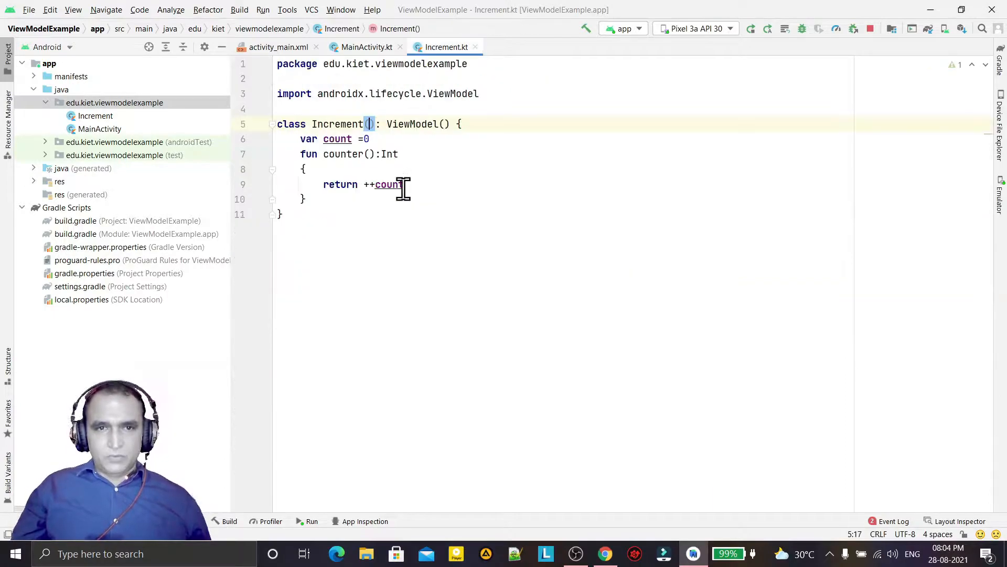
mouse_move(399, 217)
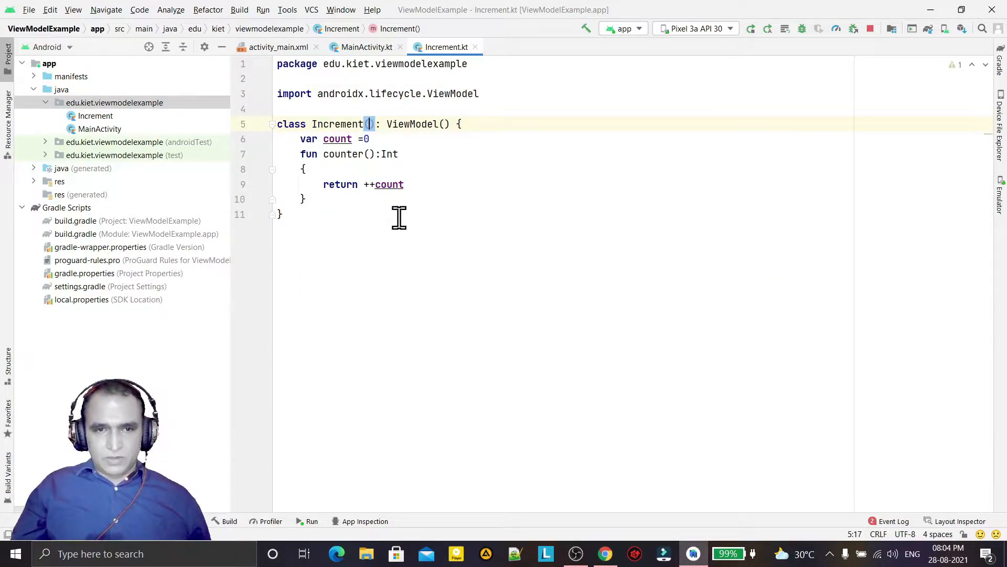
Step: Add 'val initial:Int' to the Increment constructor and start count from initial instead of 0
type("val_i")
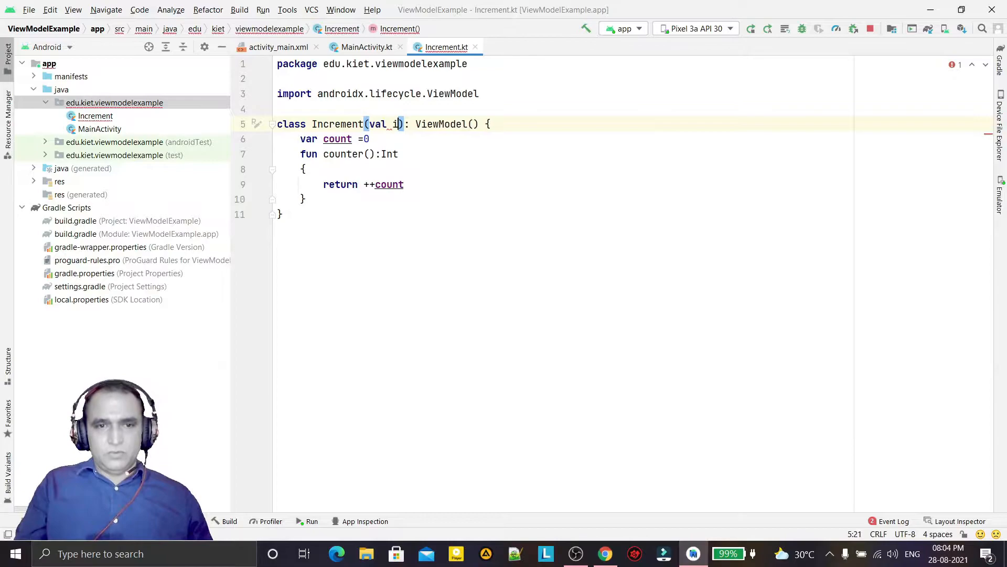
type("niti")
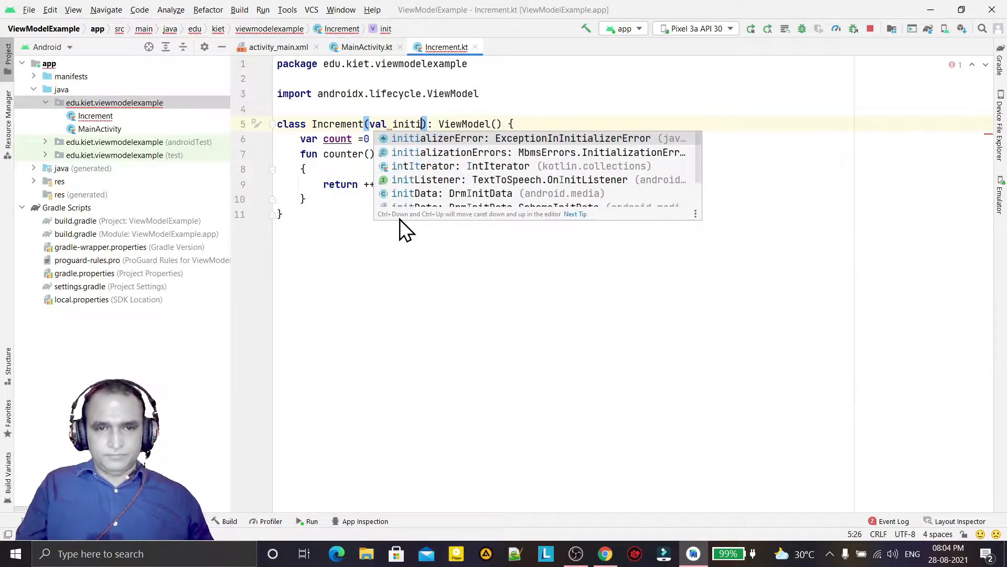
type("al:Int")
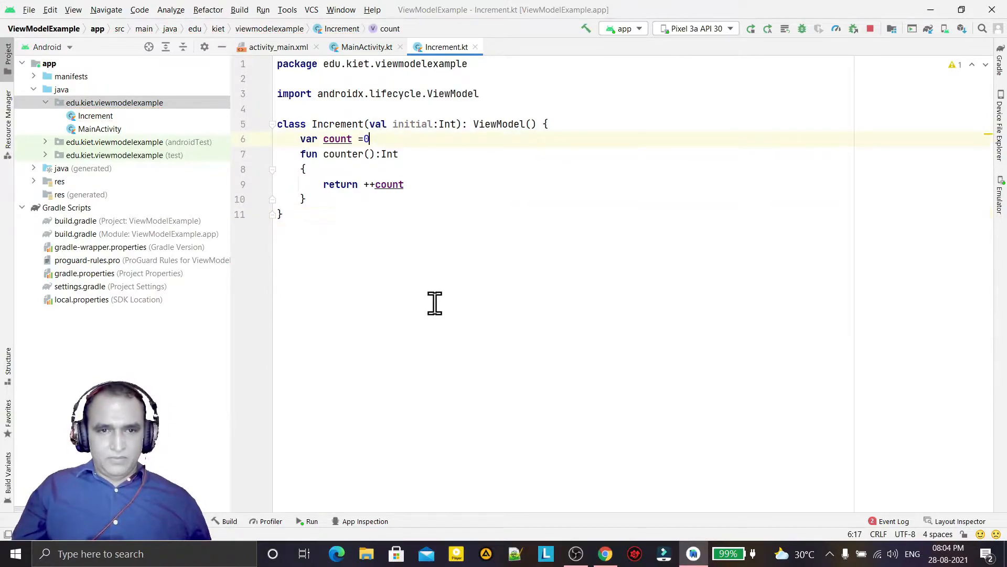
type("ini")
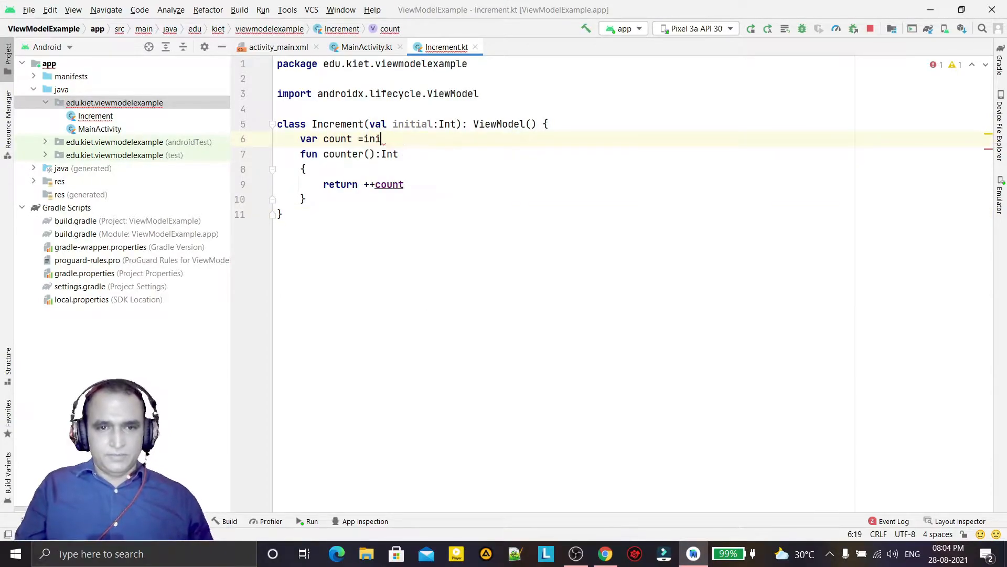
type("tial")
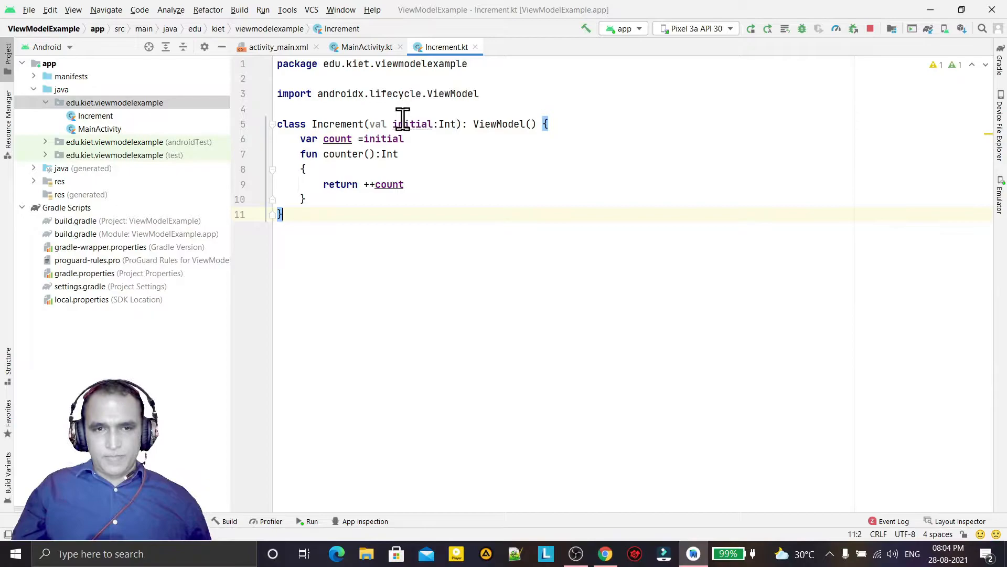
left_click(408, 124)
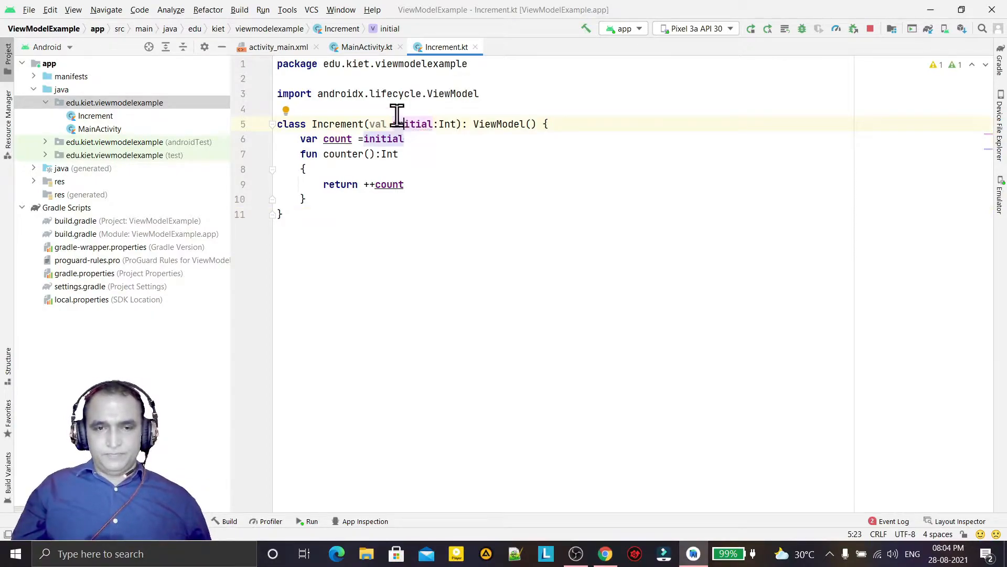
left_click(367, 47)
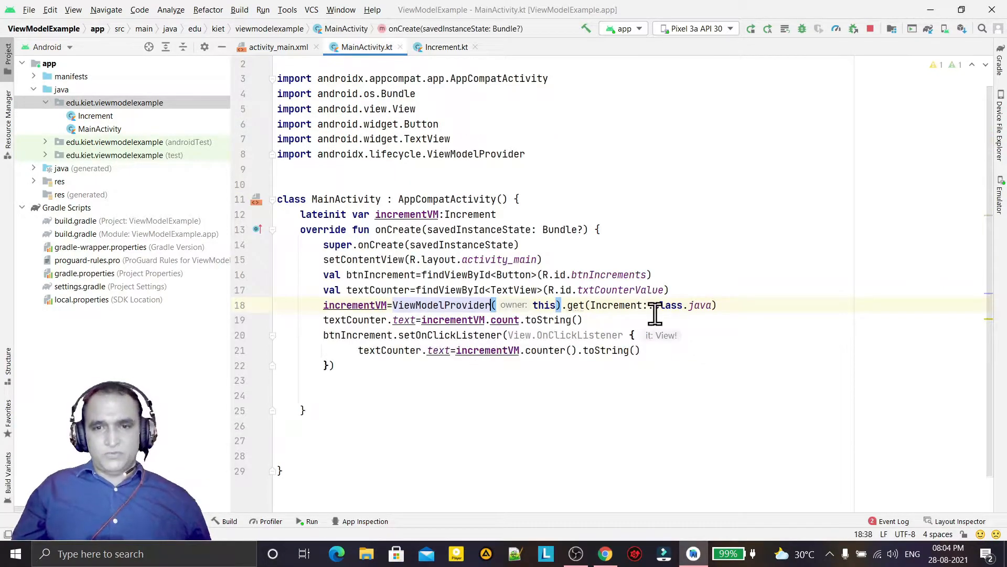
left_click(445, 47)
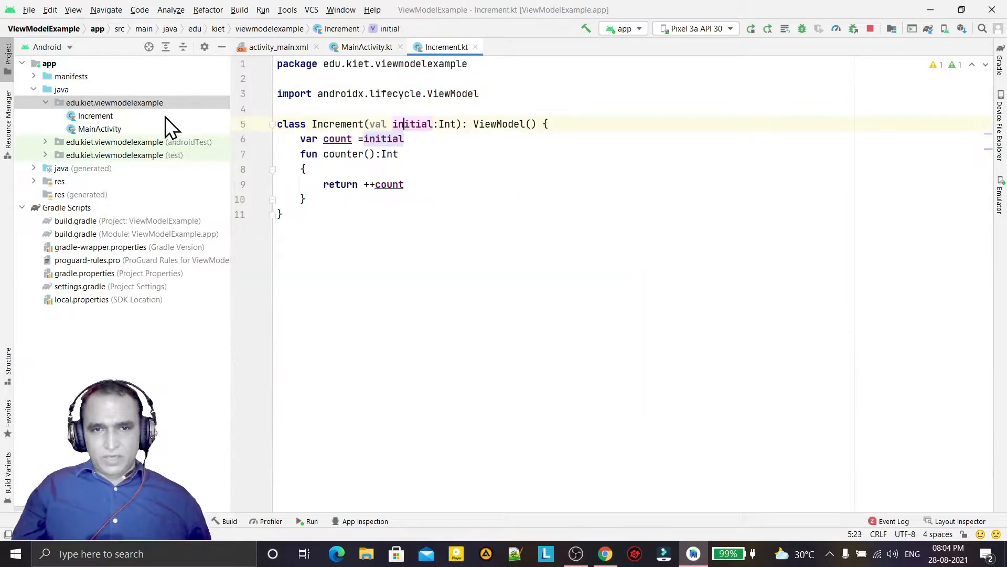
Step: Create a new Kotlin class IncrementFactory in the edu.kiet.viewmodelexample package
right_click(114, 102)
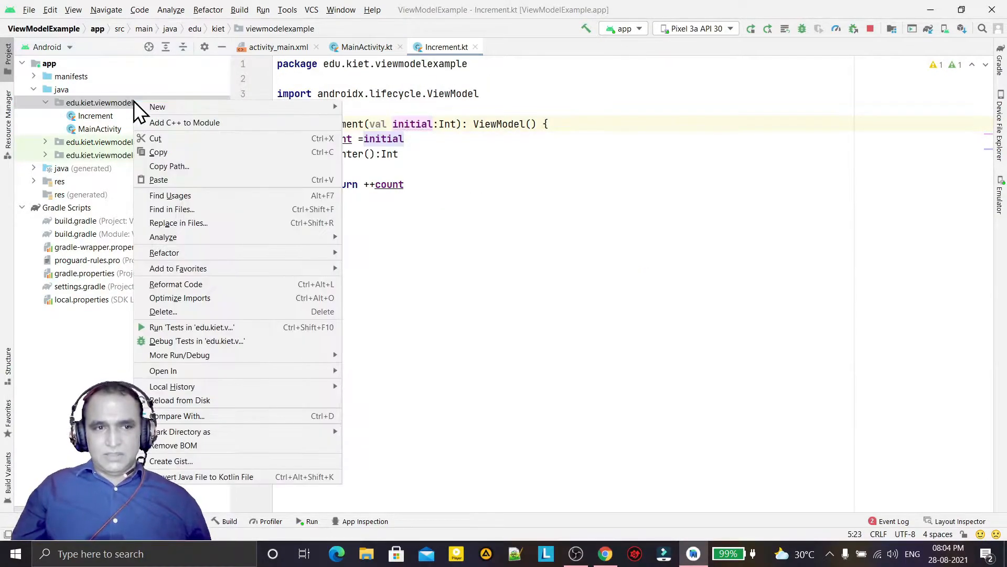
left_click(157, 107)
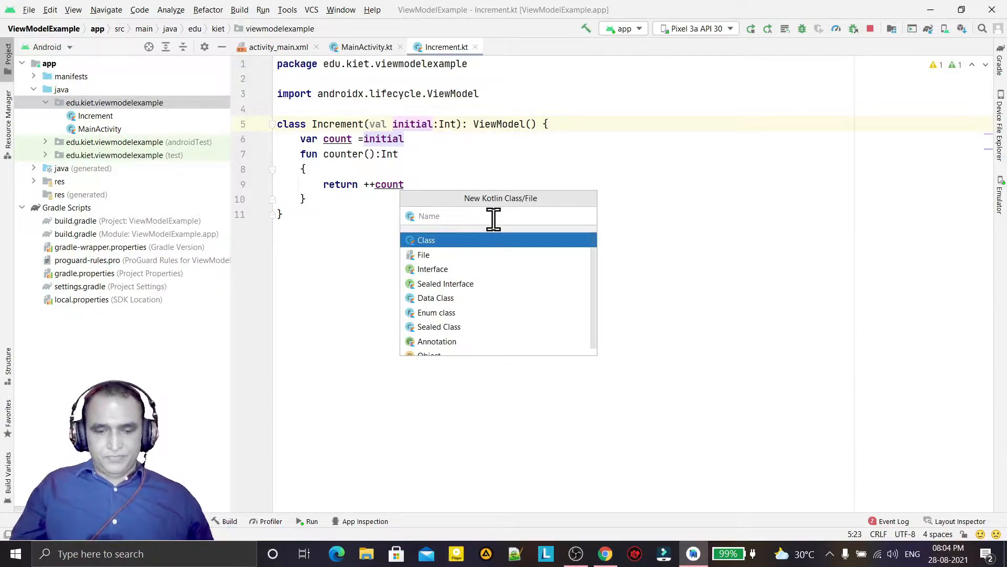
type("IncrementK")
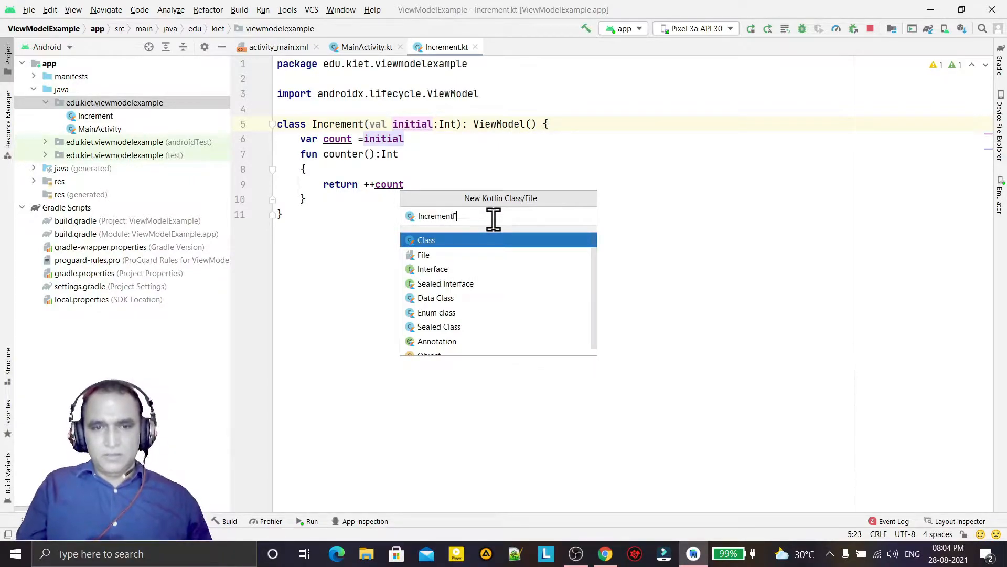
type("Faco")
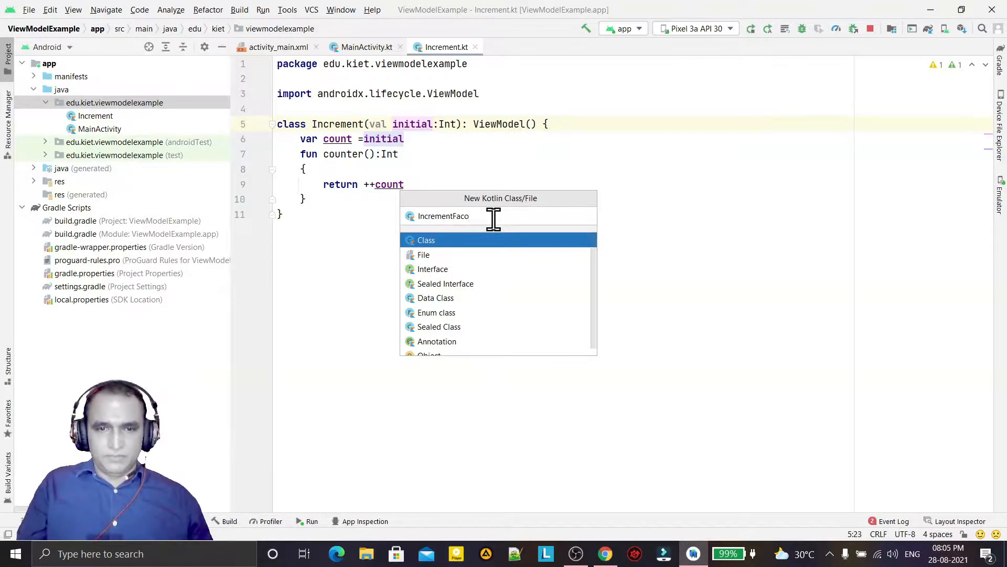
type("ry")
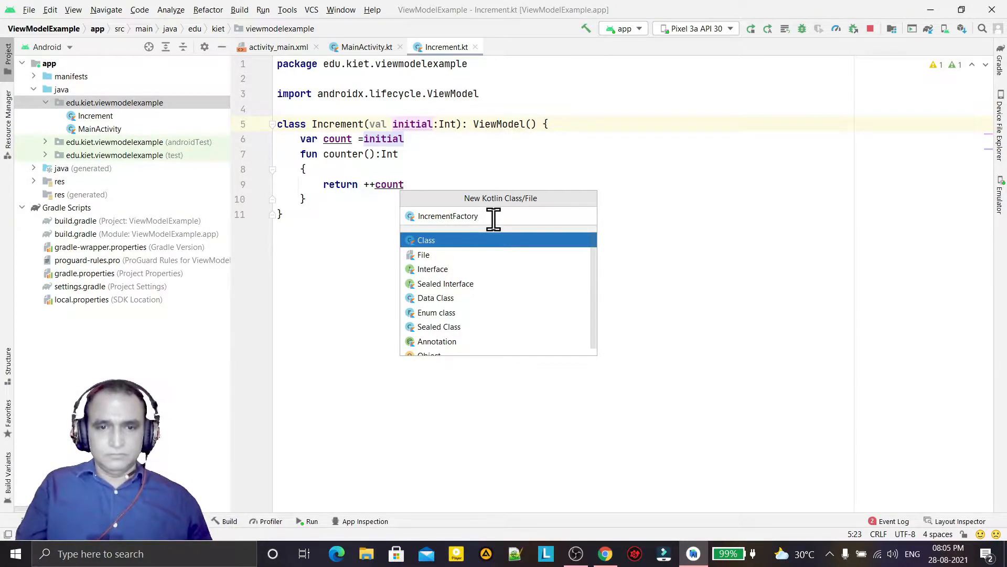
key("Escape")
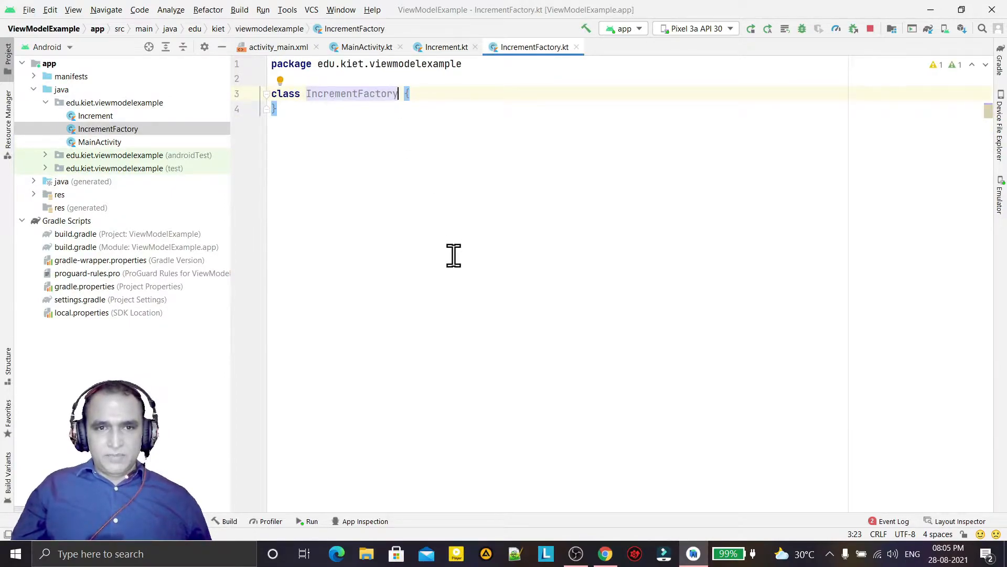
Step: Give IncrementFactory a 'val count:Int' constructor, implement ViewModelProvider.Factory and generate its create override
type("()")
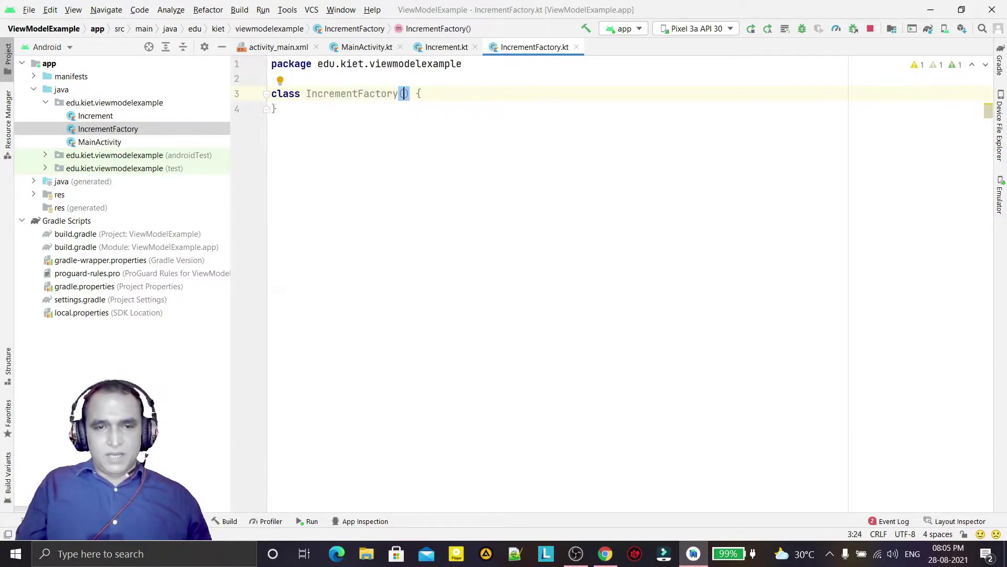
type("val_")
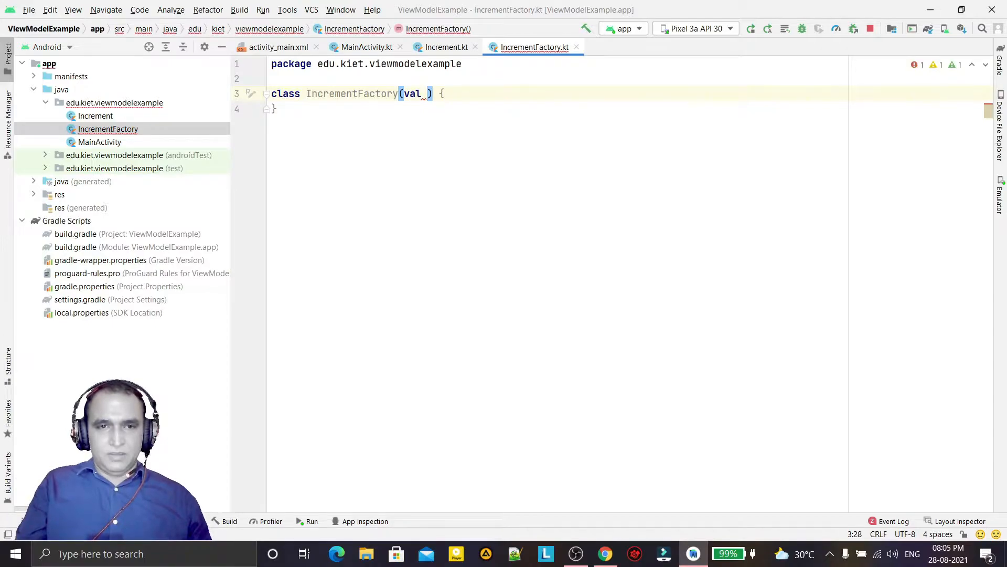
type("clu")
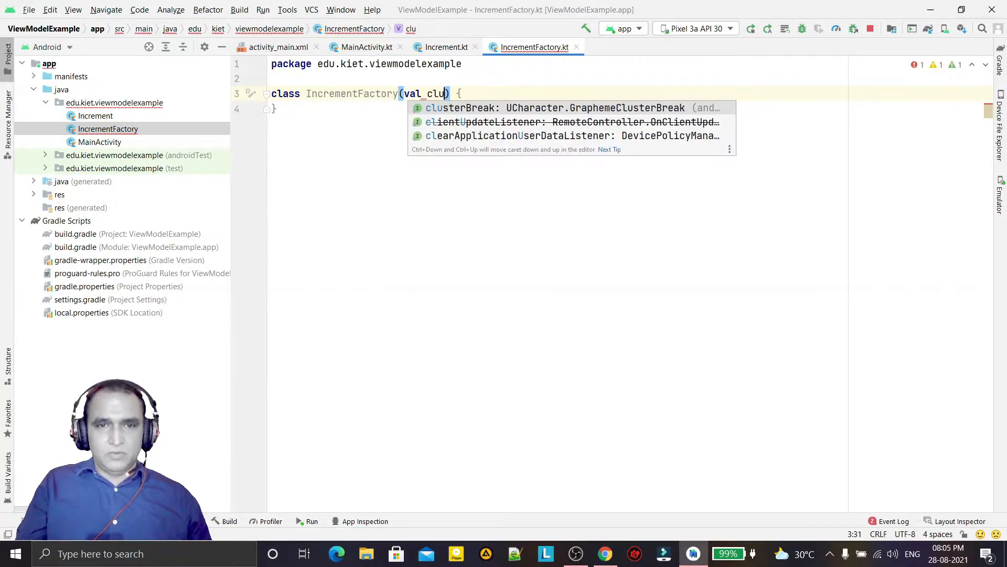
type("count:")
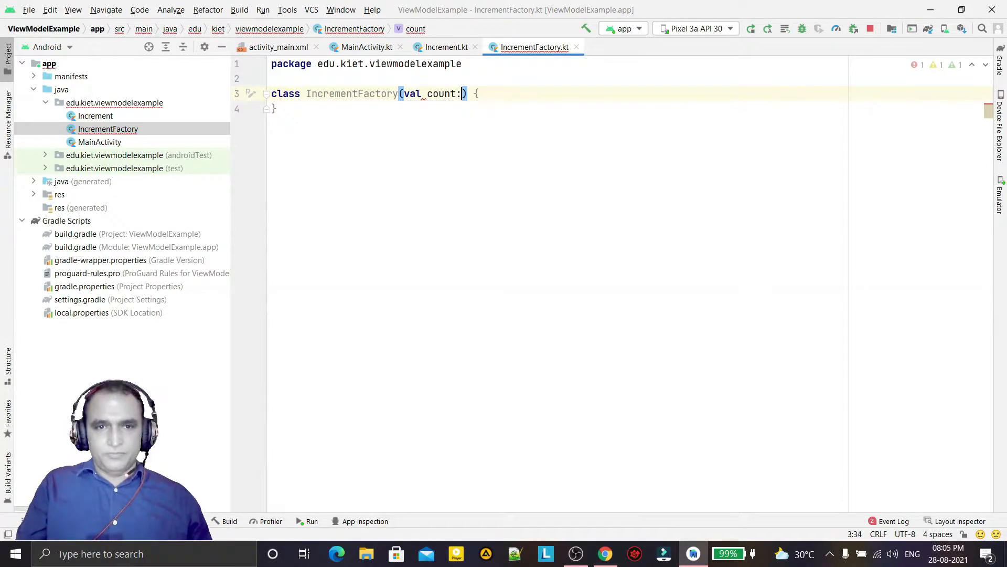
type("Int")
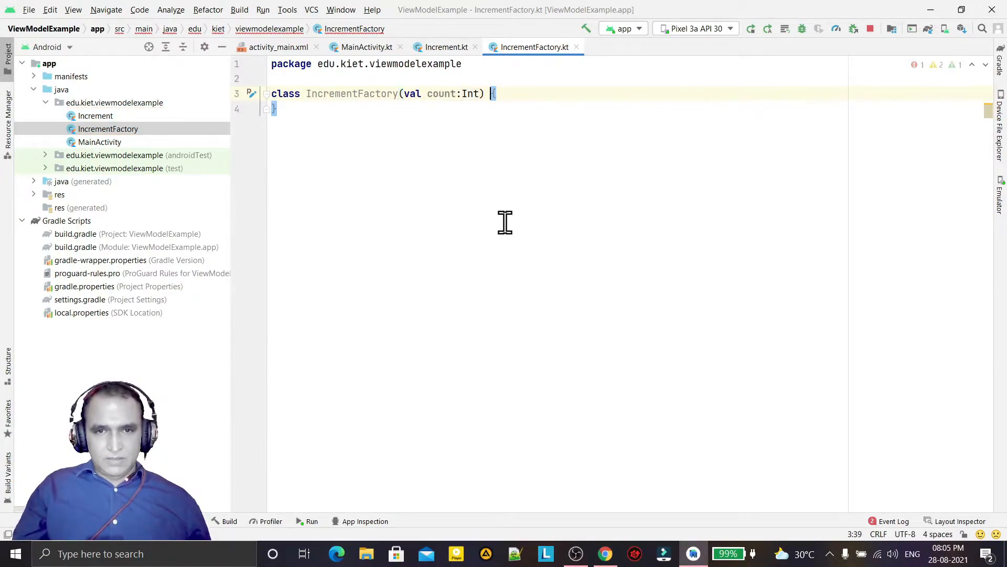
type(":")
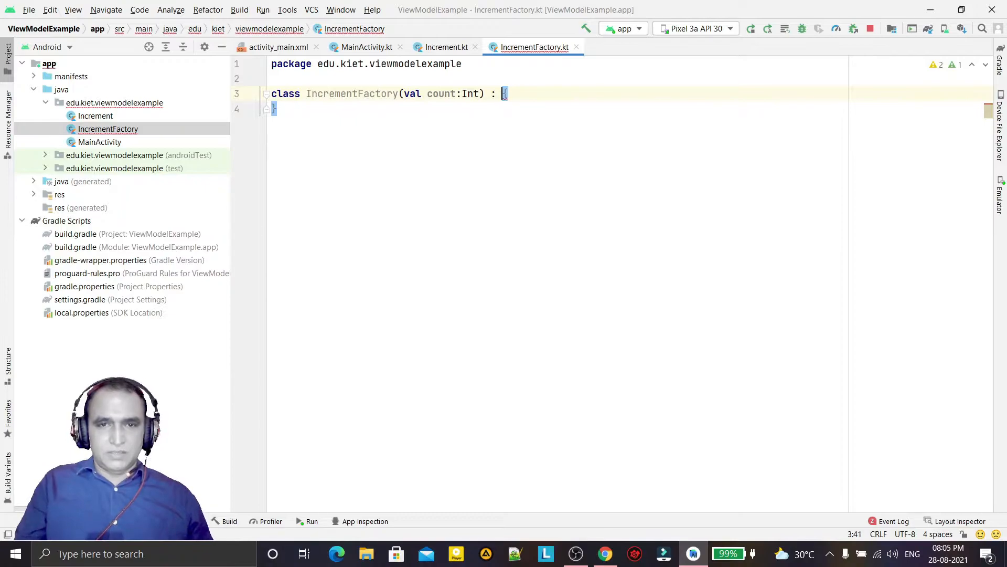
type("ViewModelProvider.Factory")
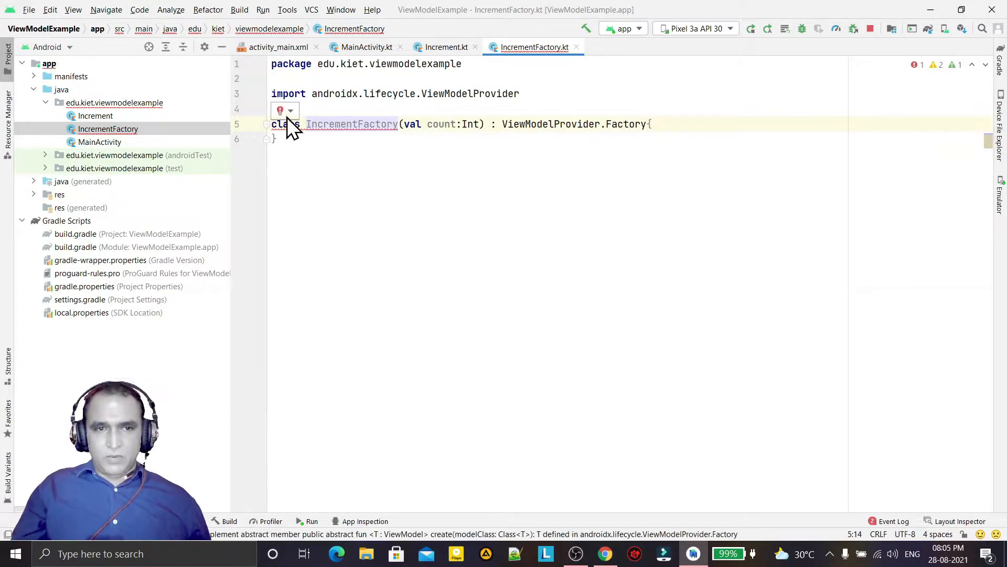
left_click(279, 111)
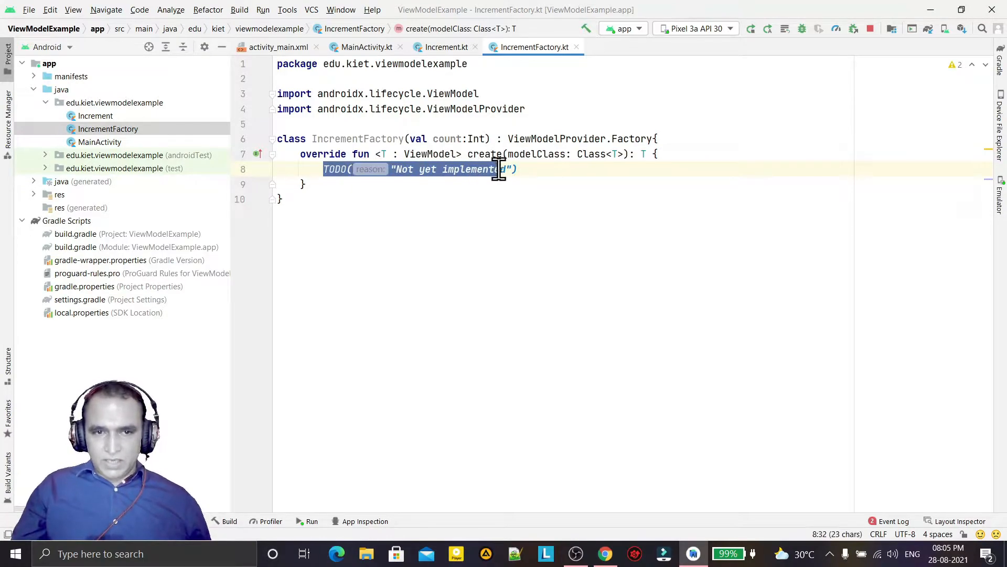
Step: Replace the TODO body of create with 'return Increment(count) as T'
key("Delete")
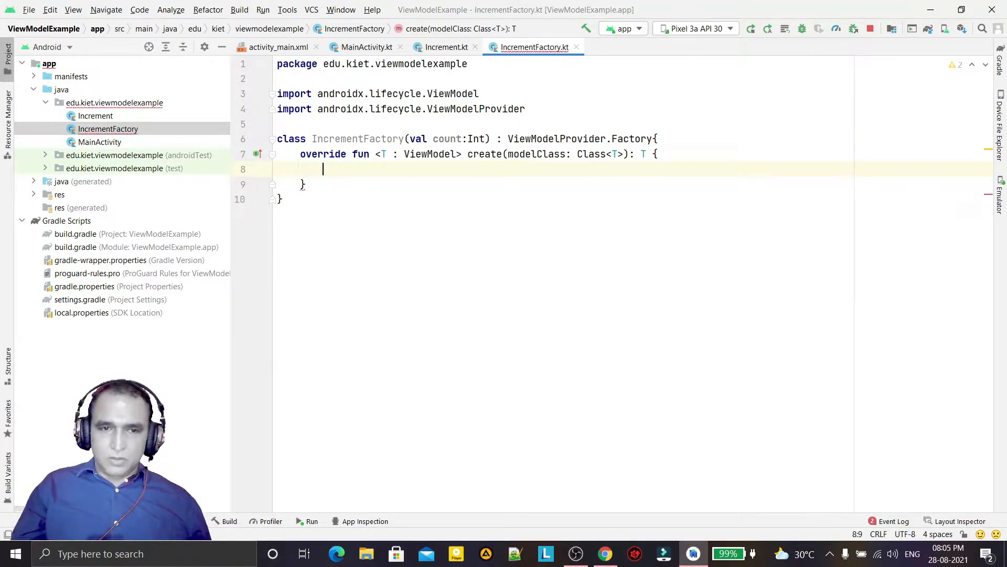
type("return")
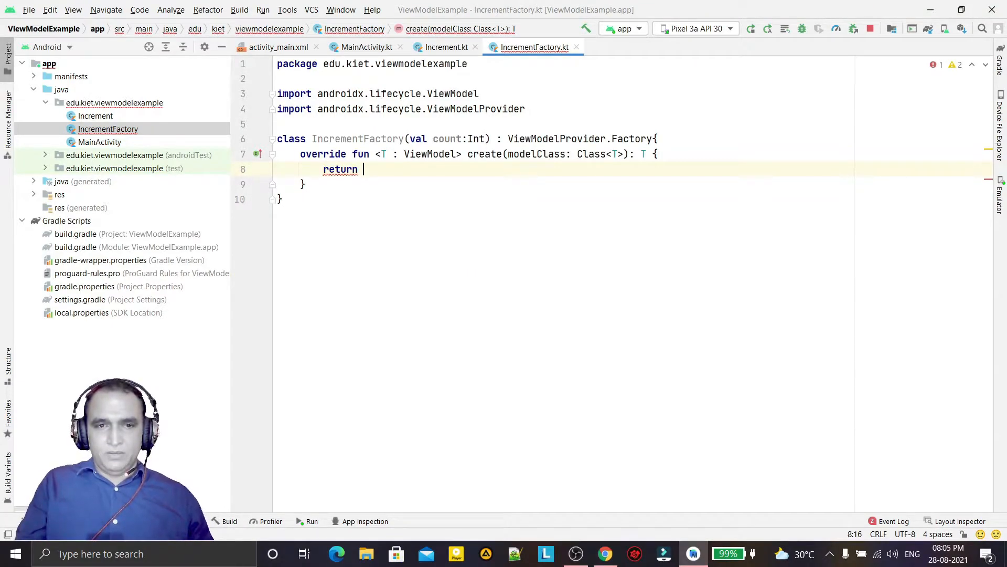
type("Increment(")
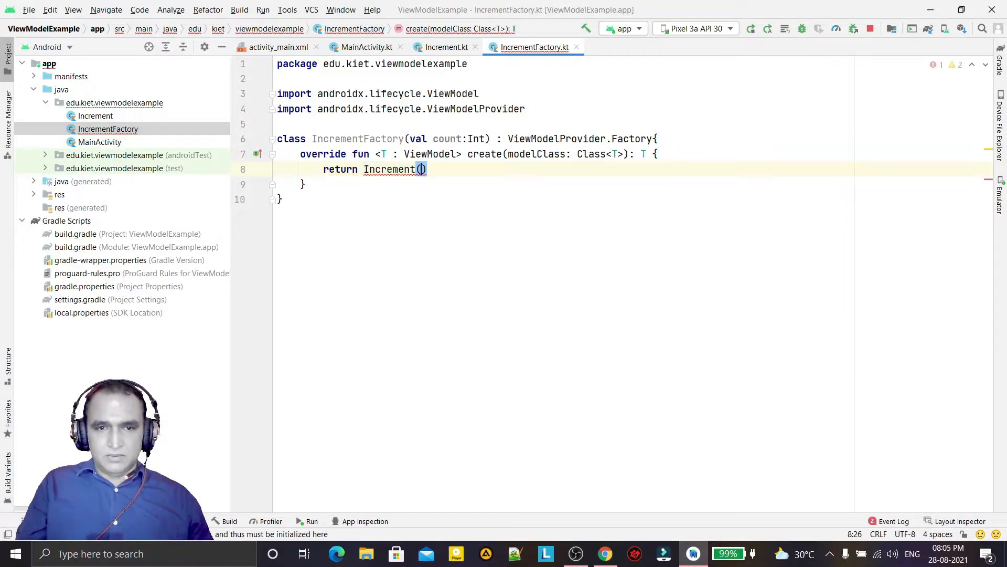
type("count")
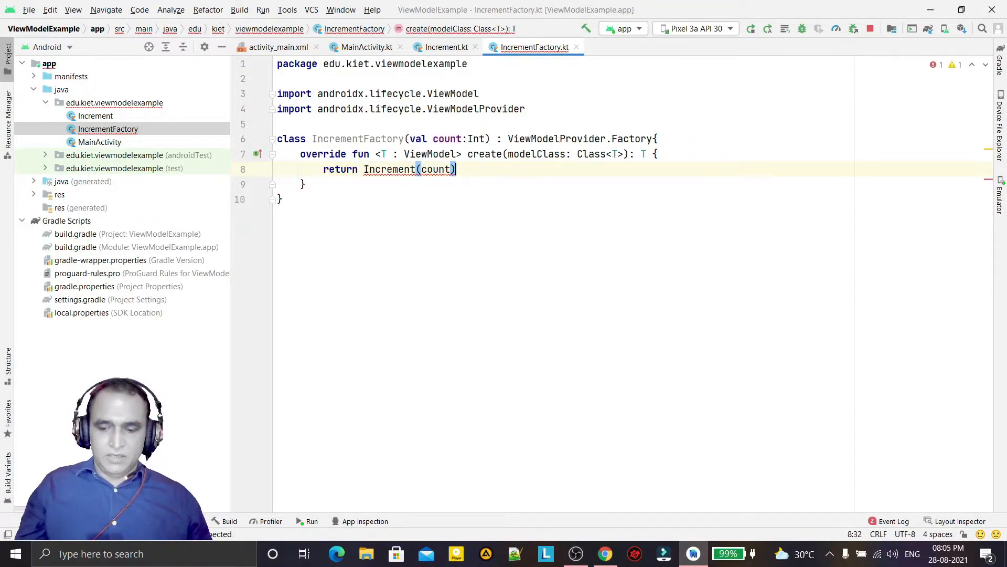
type("as T")
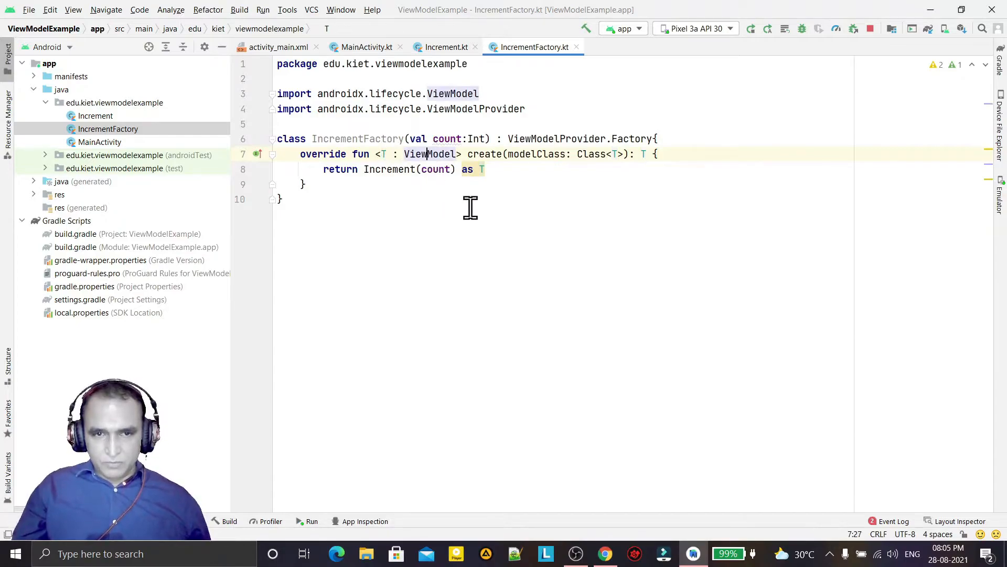
Step: Check the Increment constructor against the factory's call, then move to MainActivity
left_click(476, 169)
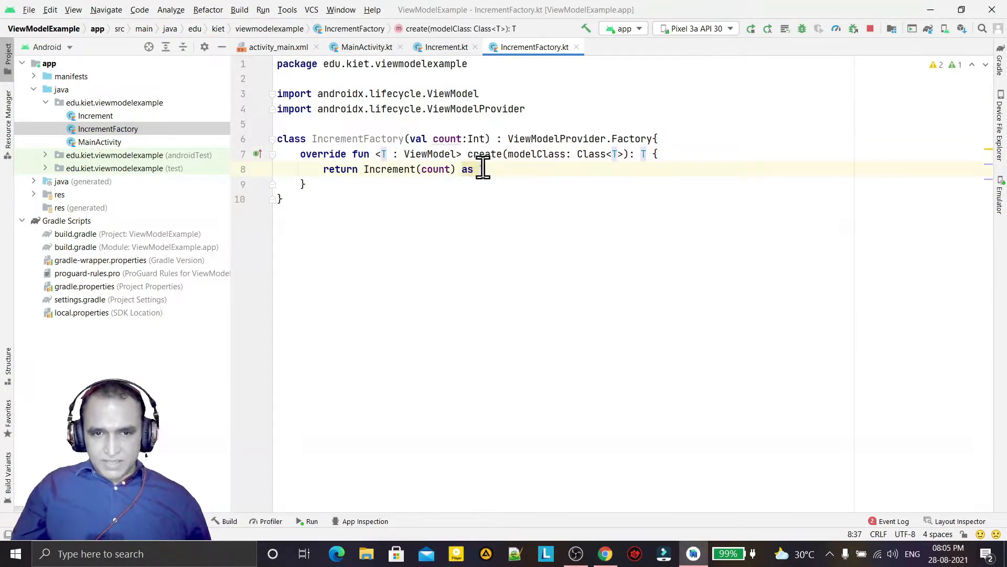
double_click(391, 168)
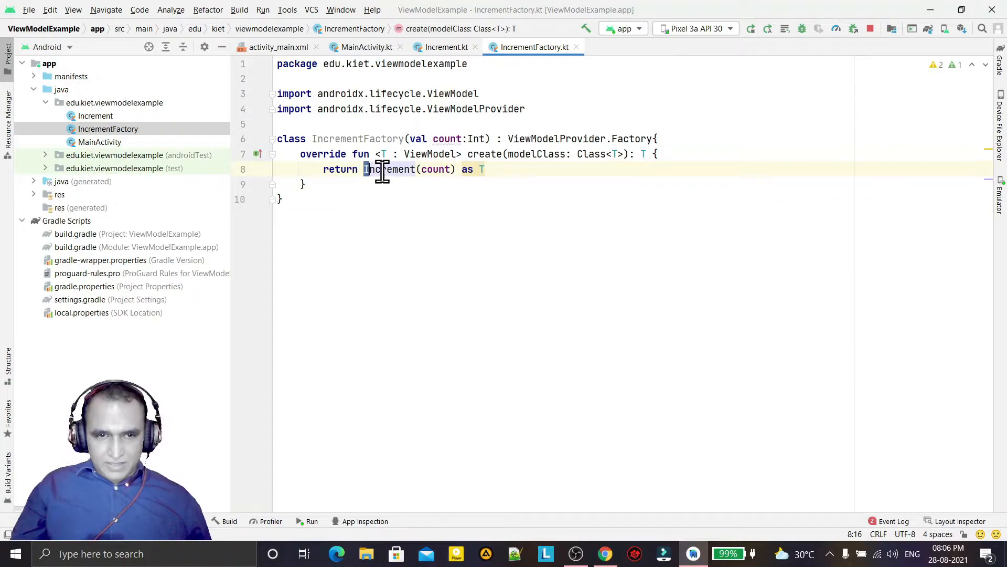
left_click(444, 47)
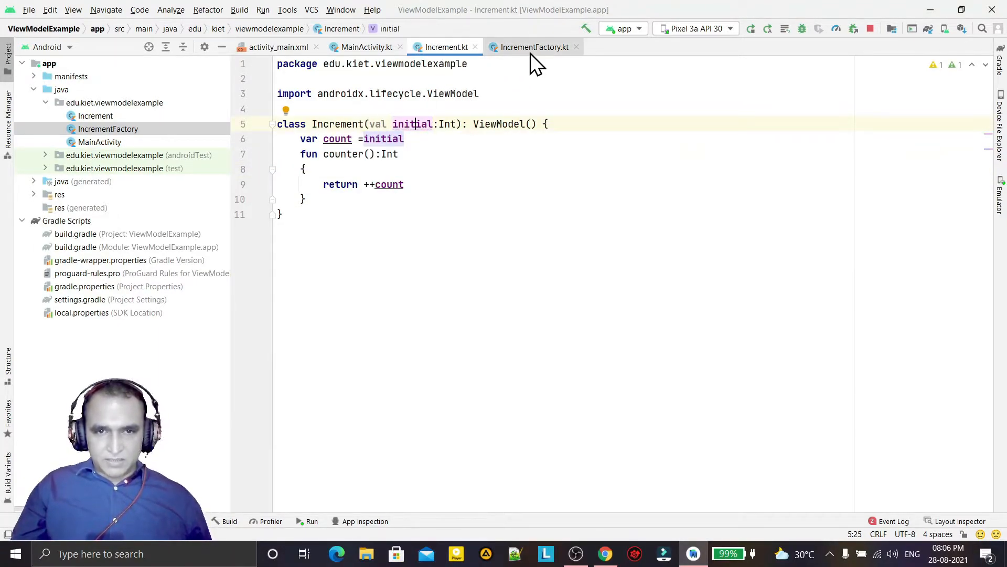
left_click(535, 47)
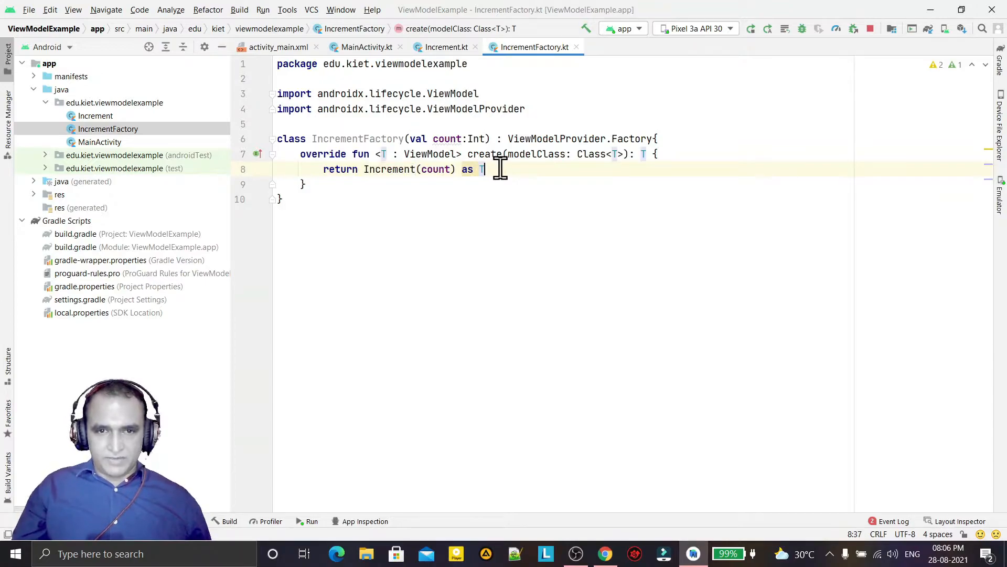
left_click(364, 47)
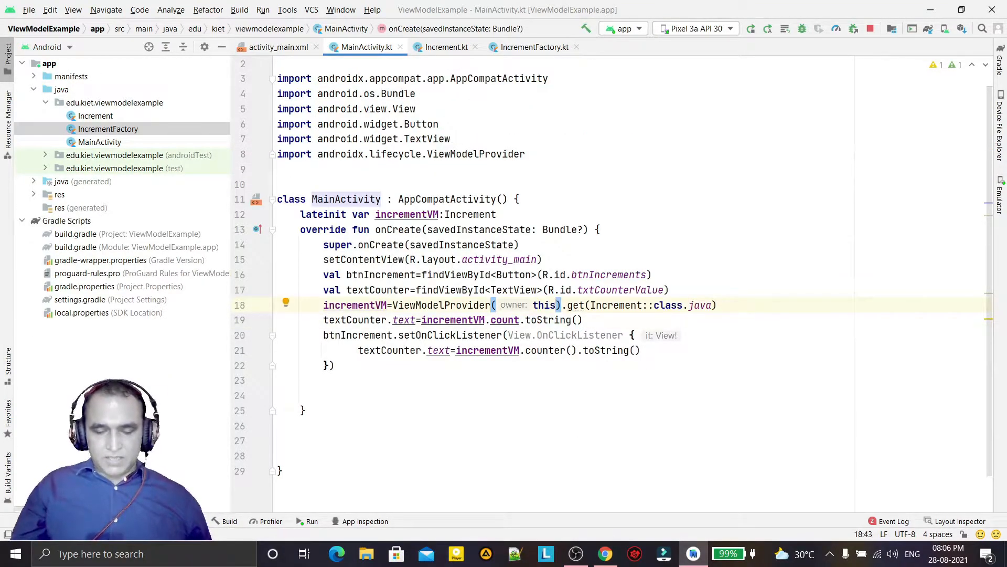
type(",")
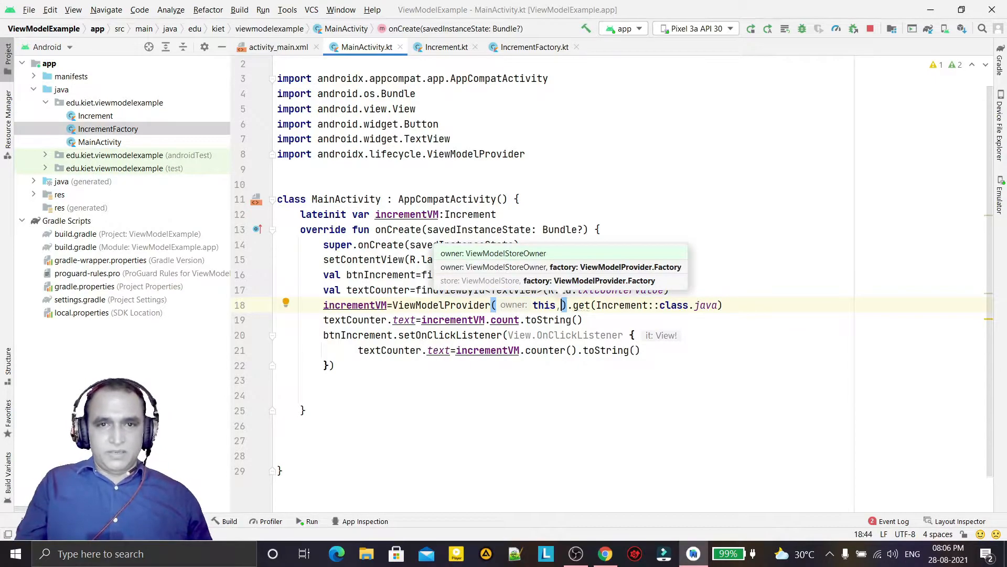
type("In")
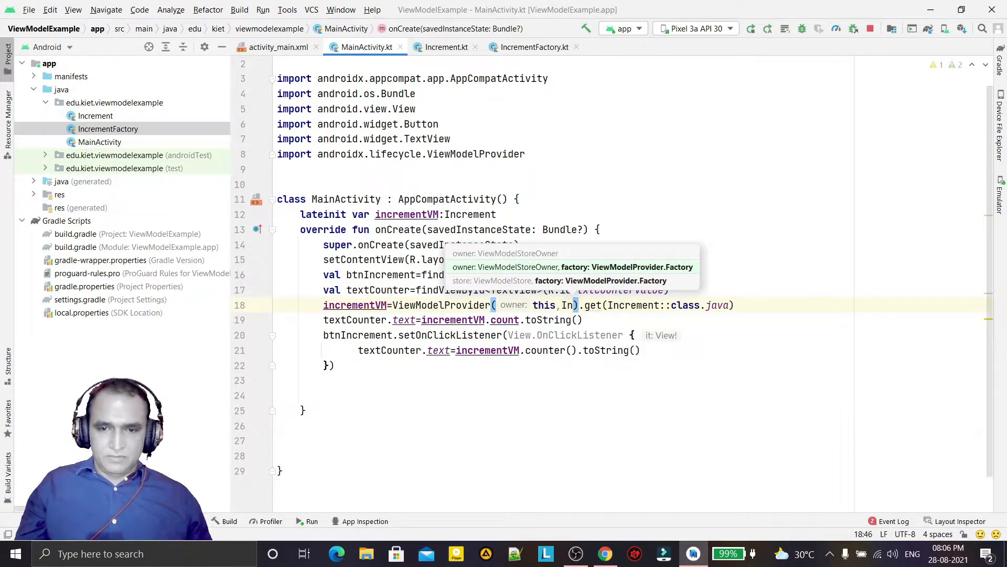
type("IncrementFactory(10")
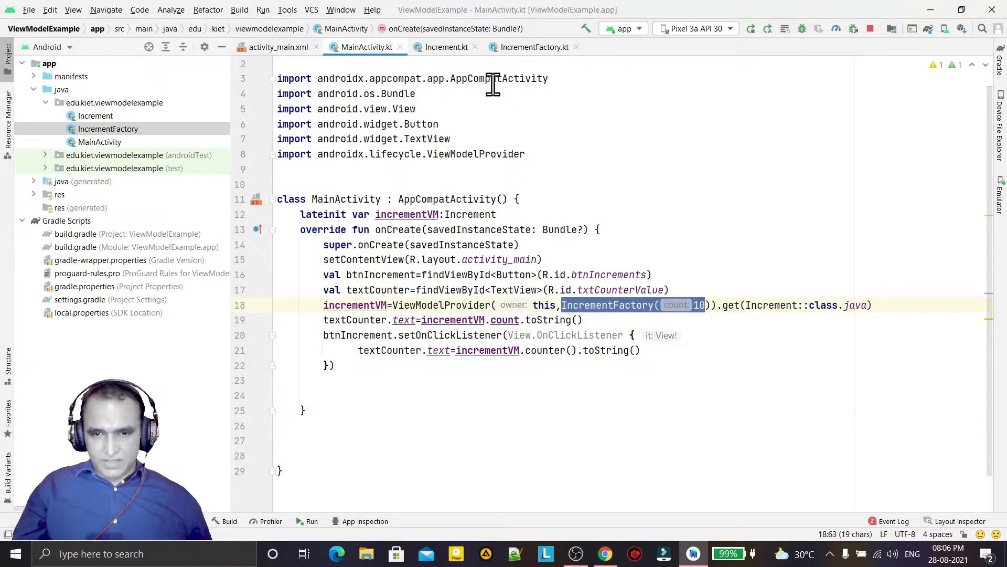
left_click(533, 47)
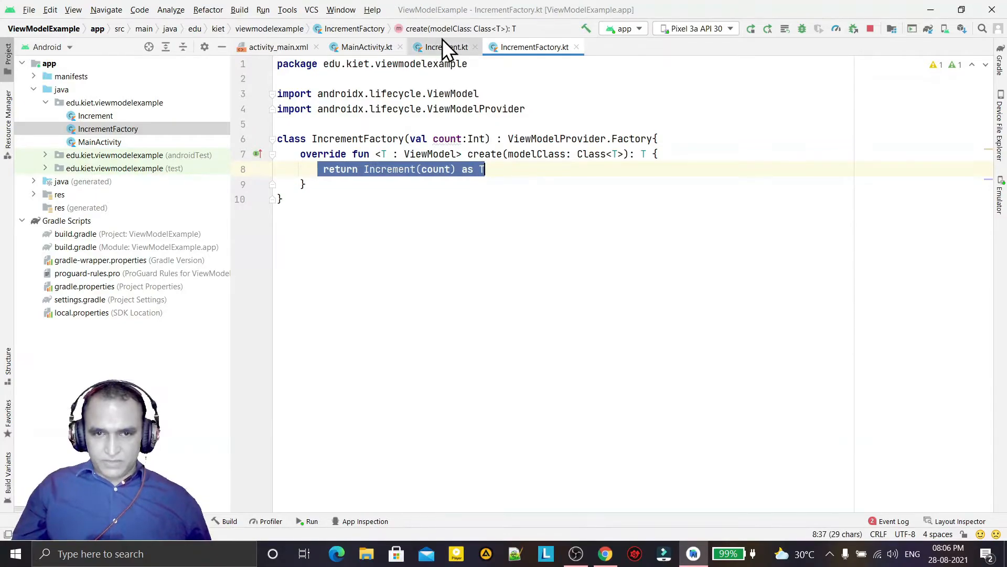
left_click(443, 47)
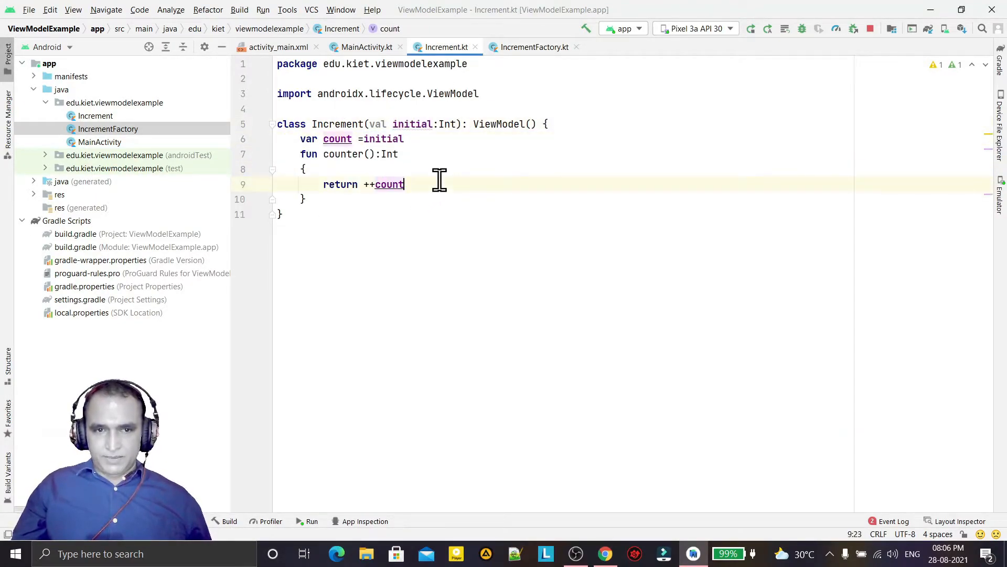
left_click(534, 47)
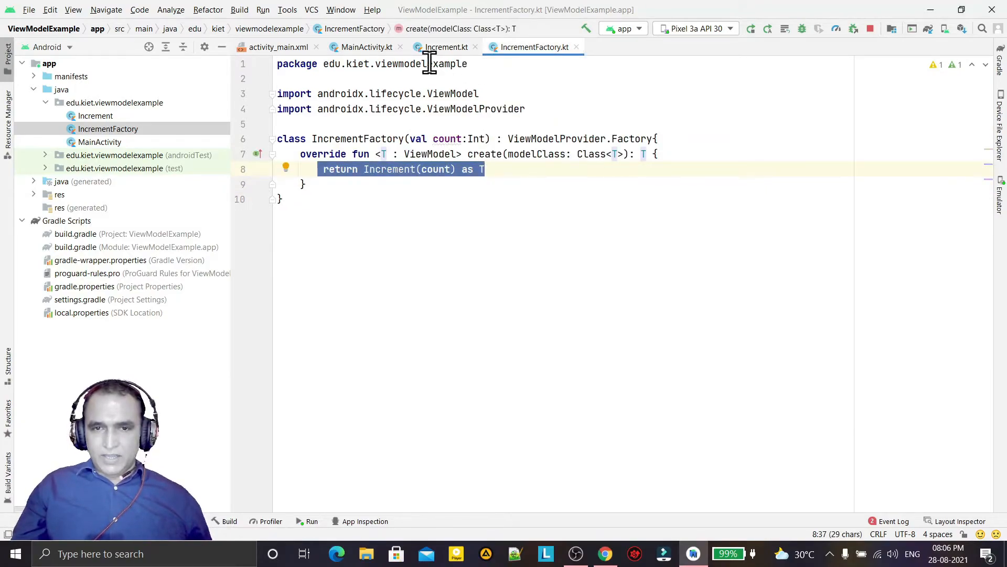
left_click(365, 47)
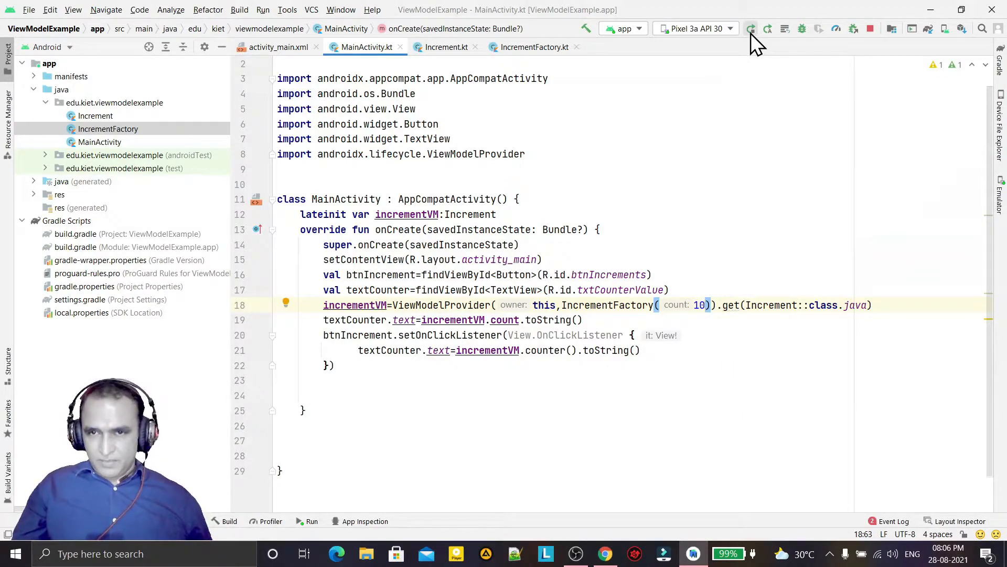
mouse_move(947, 260)
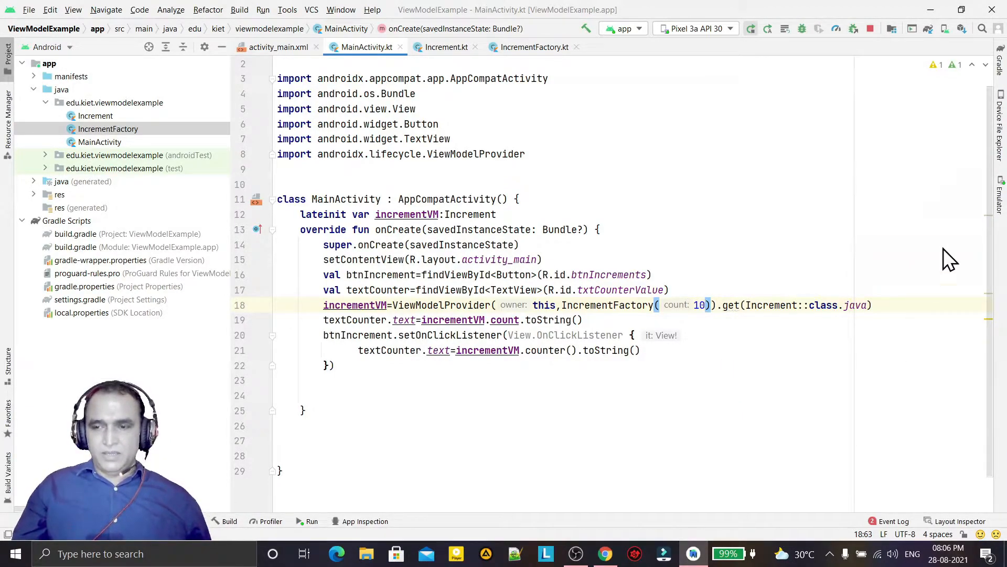
Step: Show the running app on the emulated Pixel and increment the counter from 10 up to 16
left_click(312, 522)
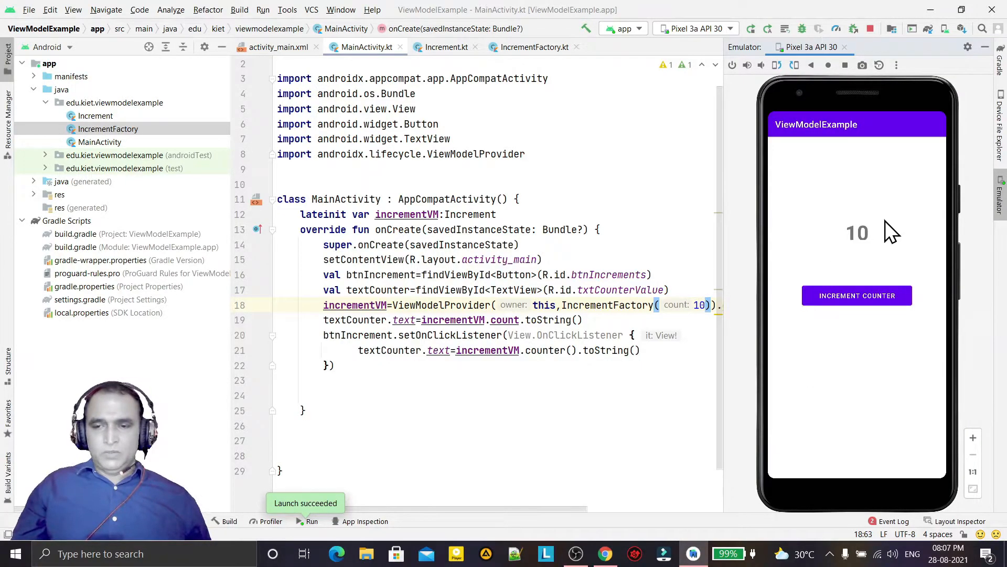
mouse_move(860, 257)
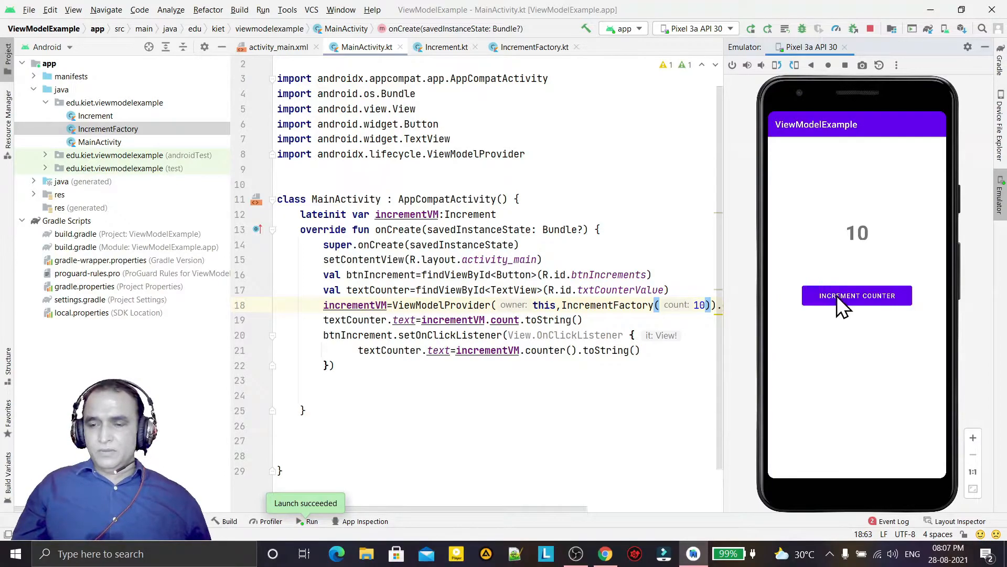
left_click(856, 296)
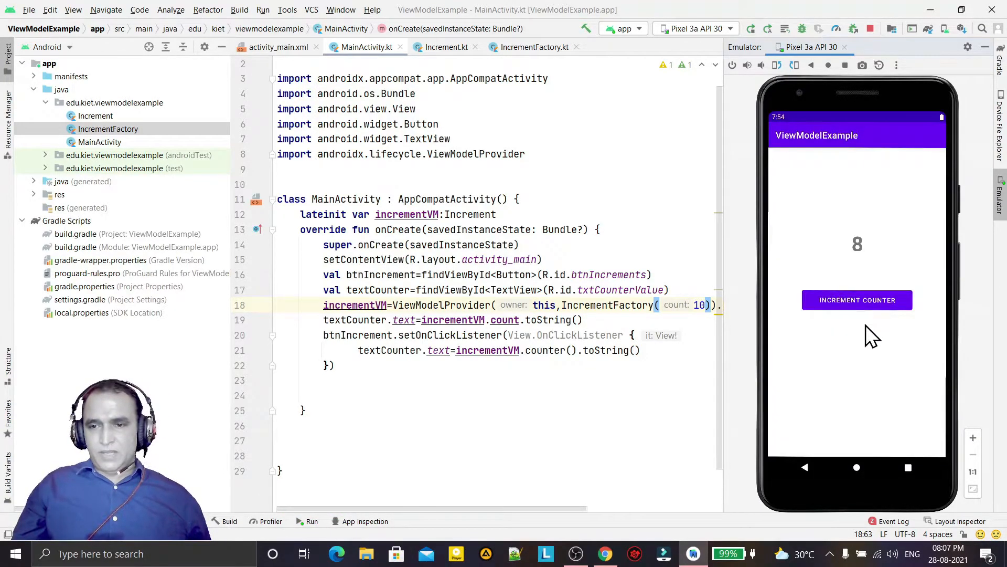
left_click(856, 299)
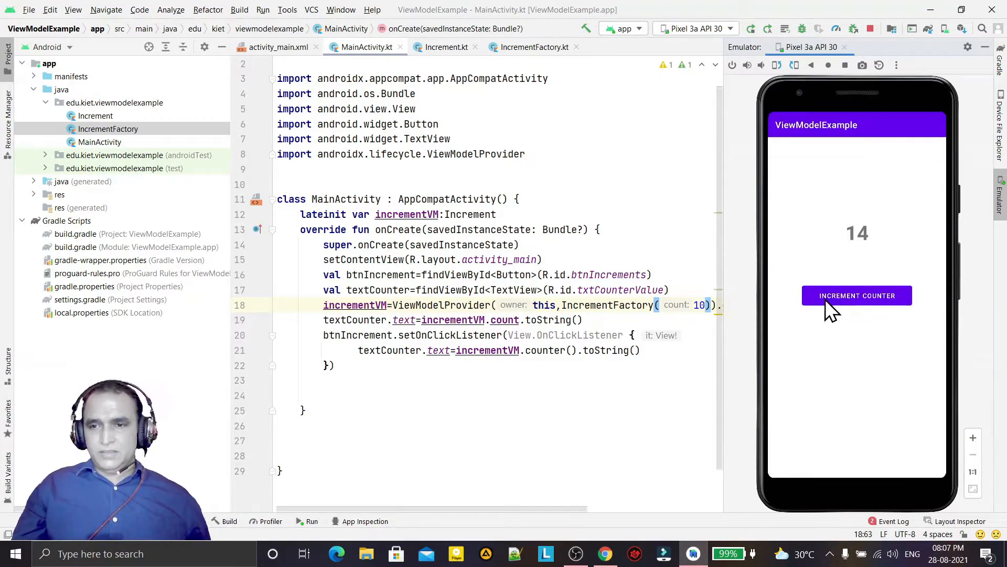
left_click(856, 296)
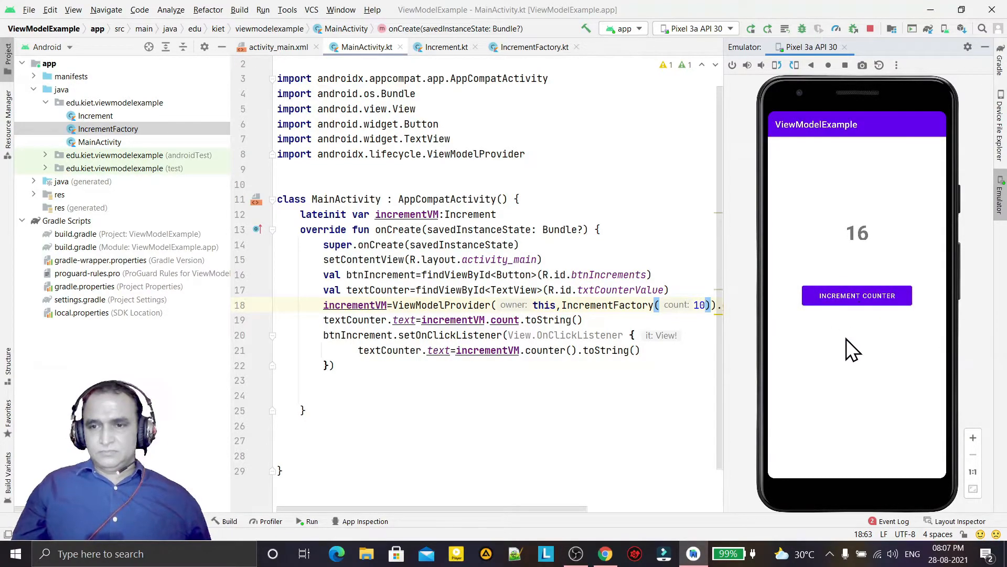
Step: Rotate the emulated phone to landscape and back to portrait, confirming the count stays at 16
left_click(776, 64)
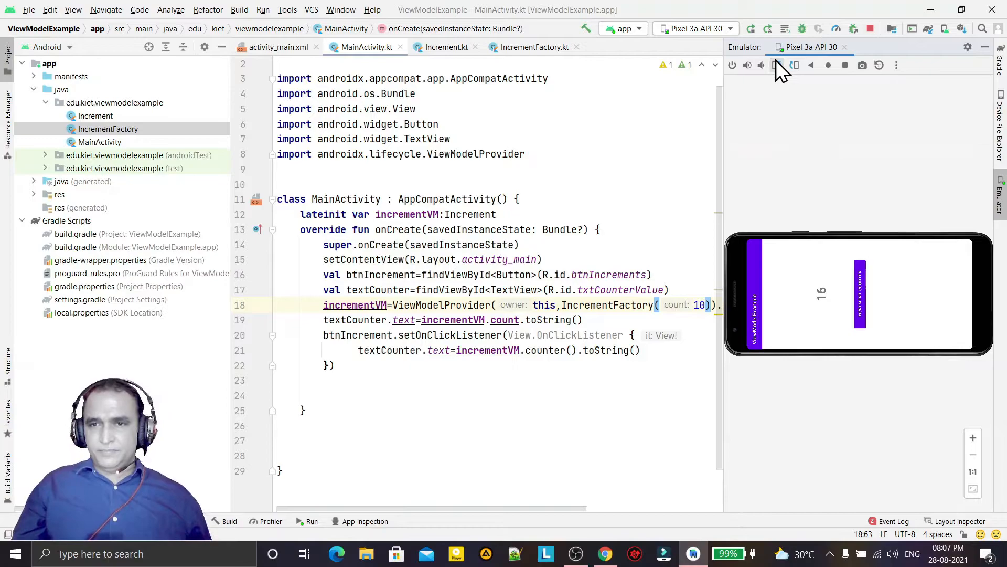
mouse_move(815, 337)
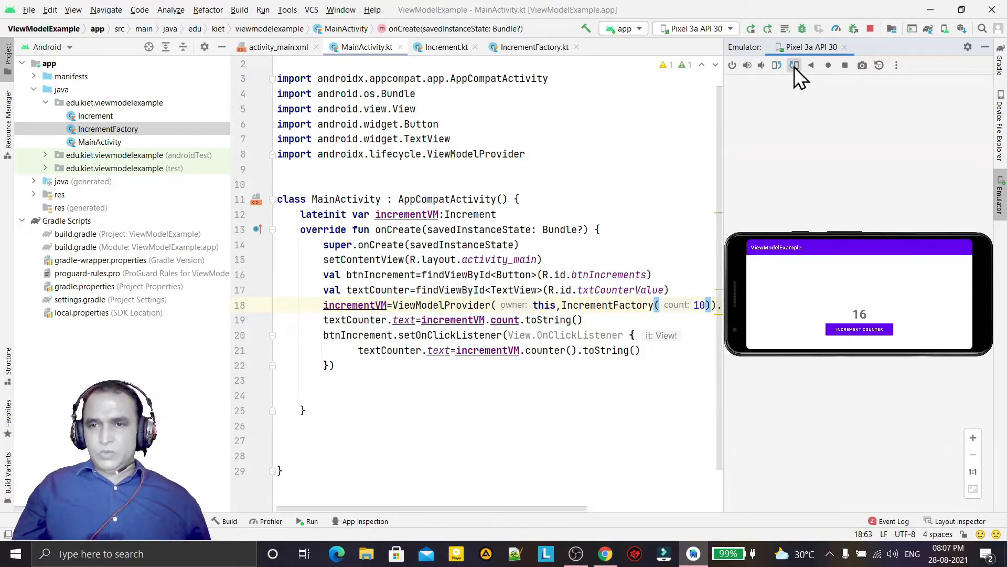
left_click(795, 64)
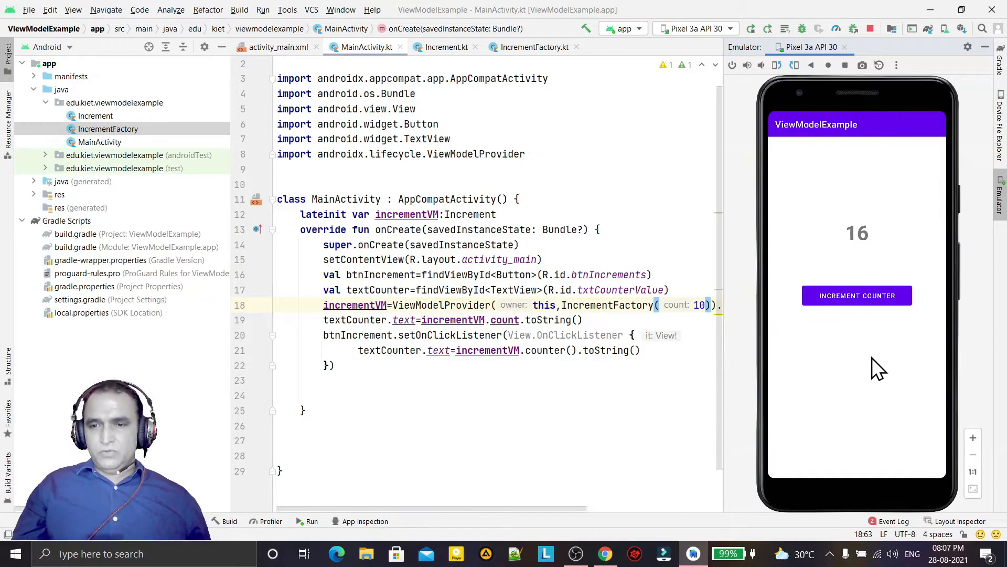
mouse_move(883, 269)
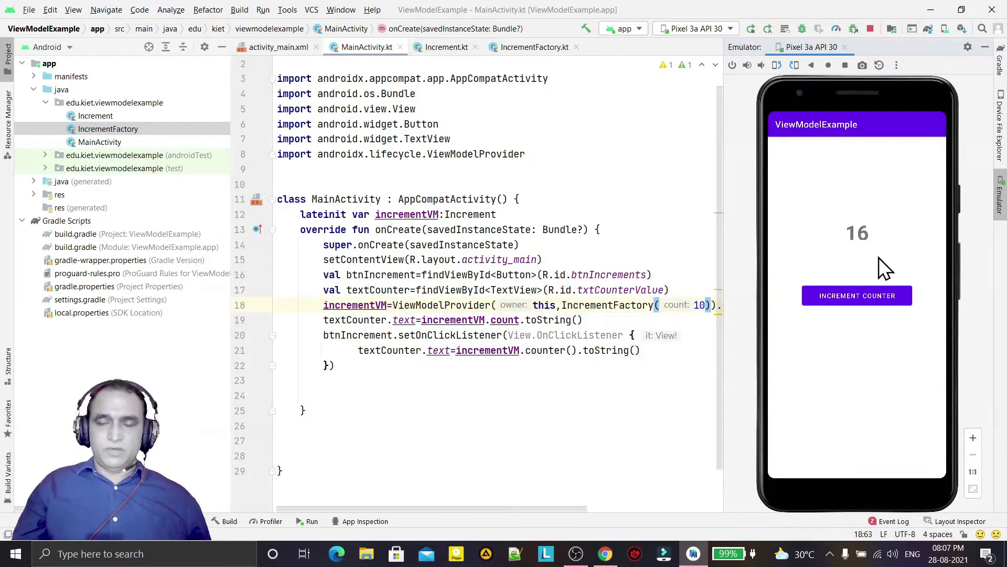
mouse_move(761, 312)
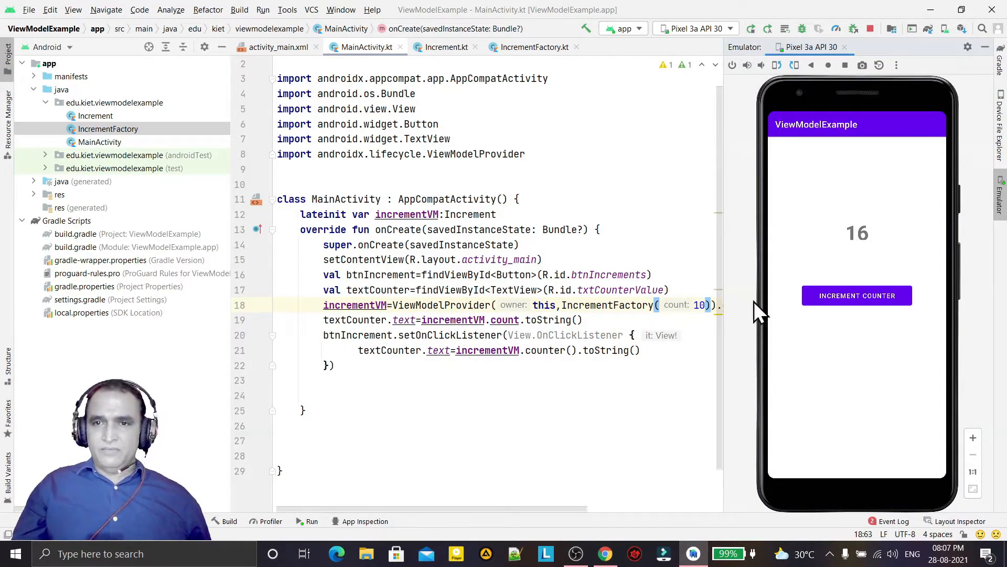
mouse_move(996, 212)
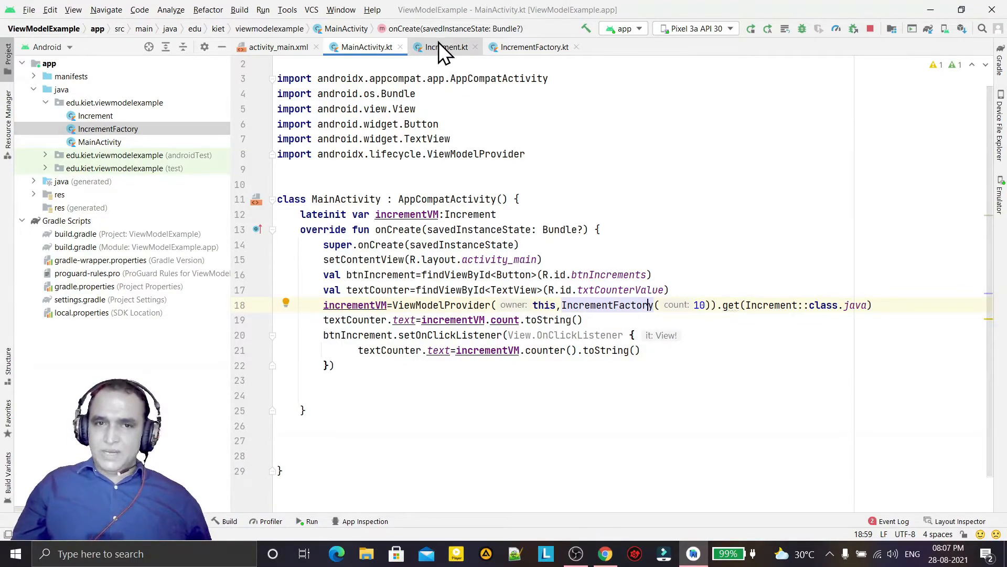
Step: Review the Increment counter() and IncrementFactory code, ending back on MainActivity
left_click(442, 48)
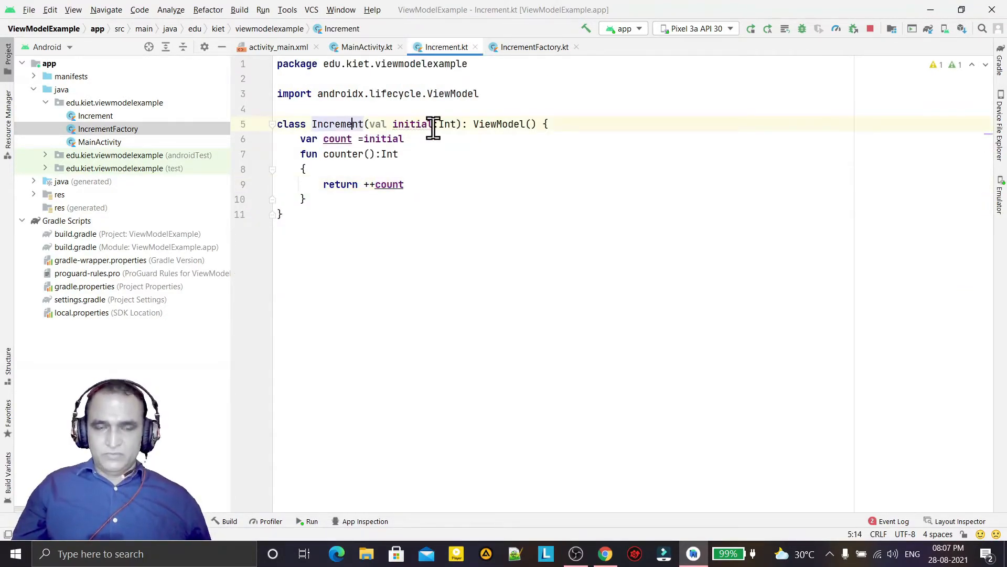
left_click(404, 185)
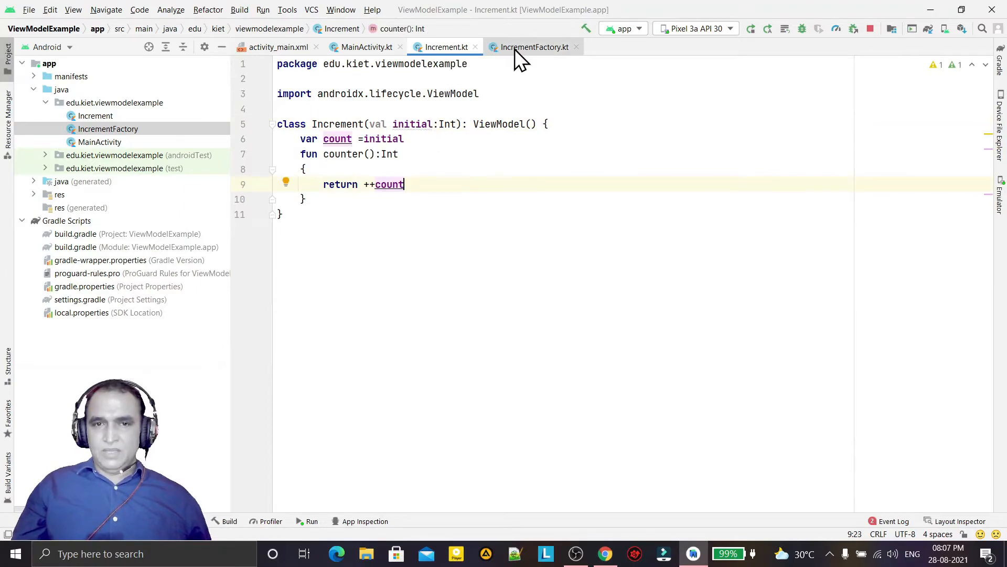
left_click(534, 47)
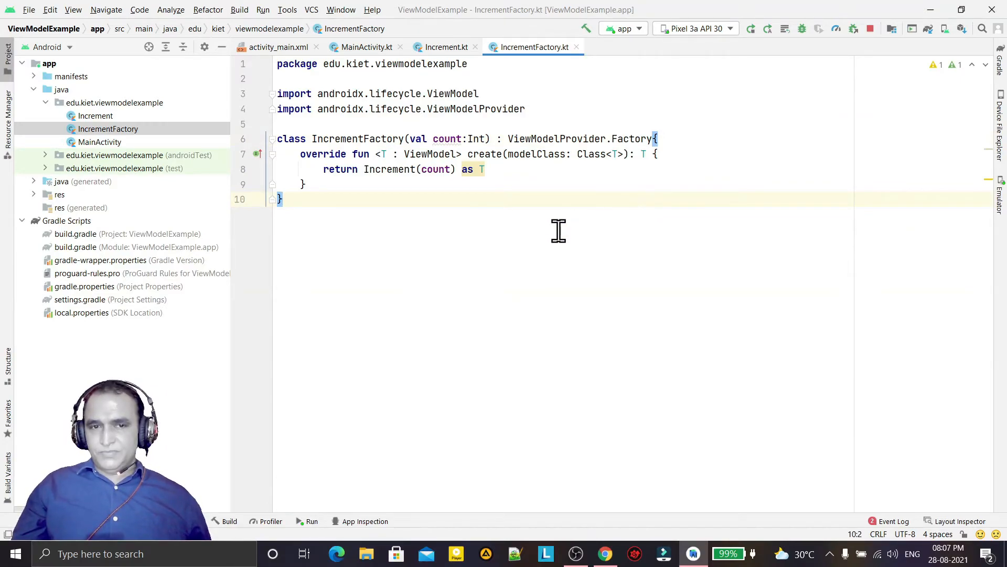
left_click(366, 47)
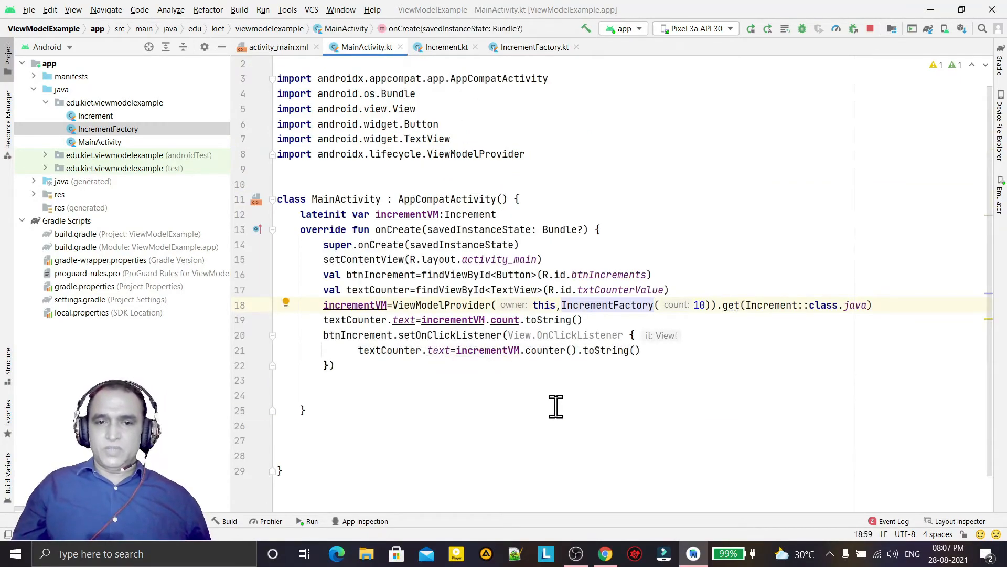